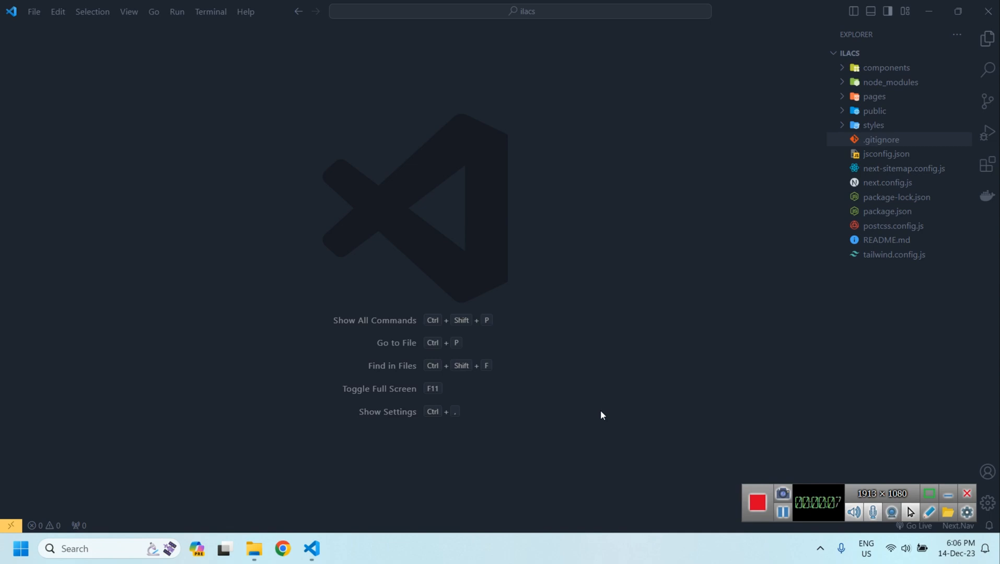
mouse_move(831, 49)
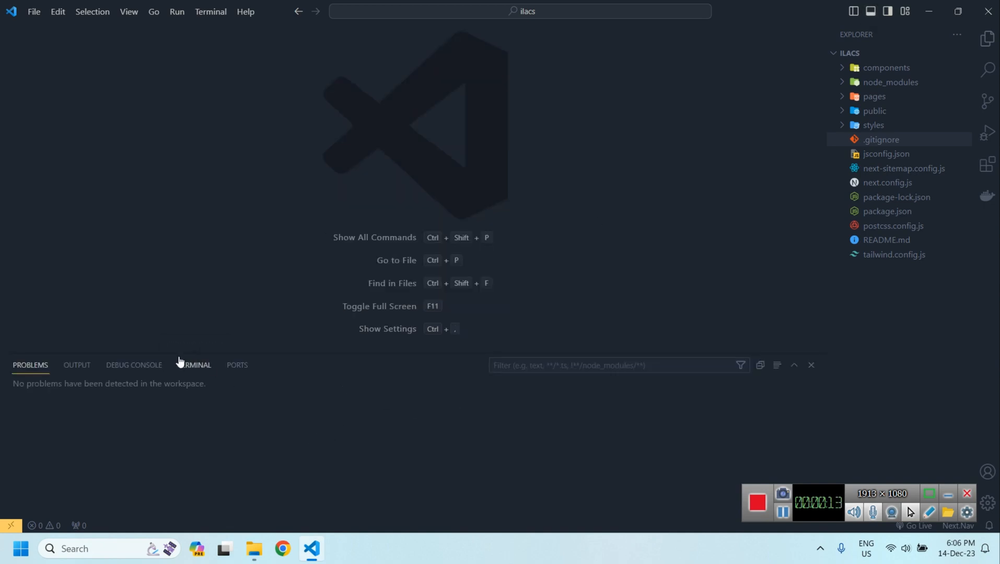
Step: Start the ilacs Next.js dev server with npm run dev in the VS Code terminal
click(194, 364)
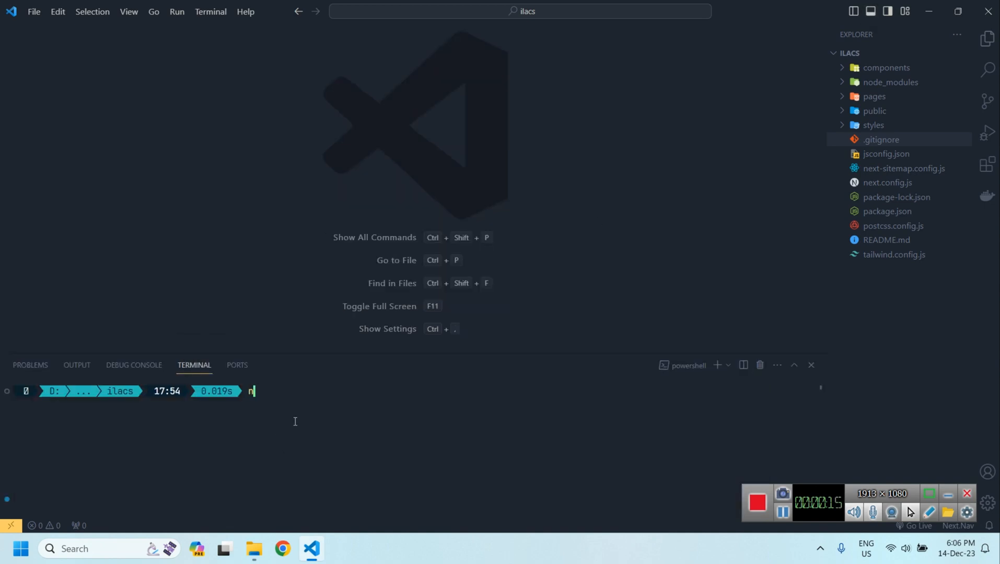
text(pm)
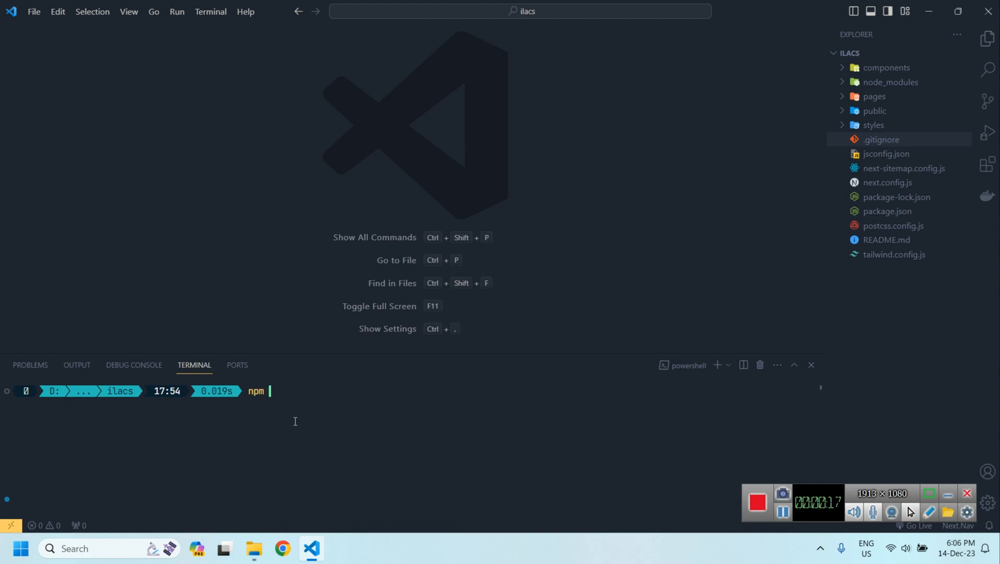
text(run dev)
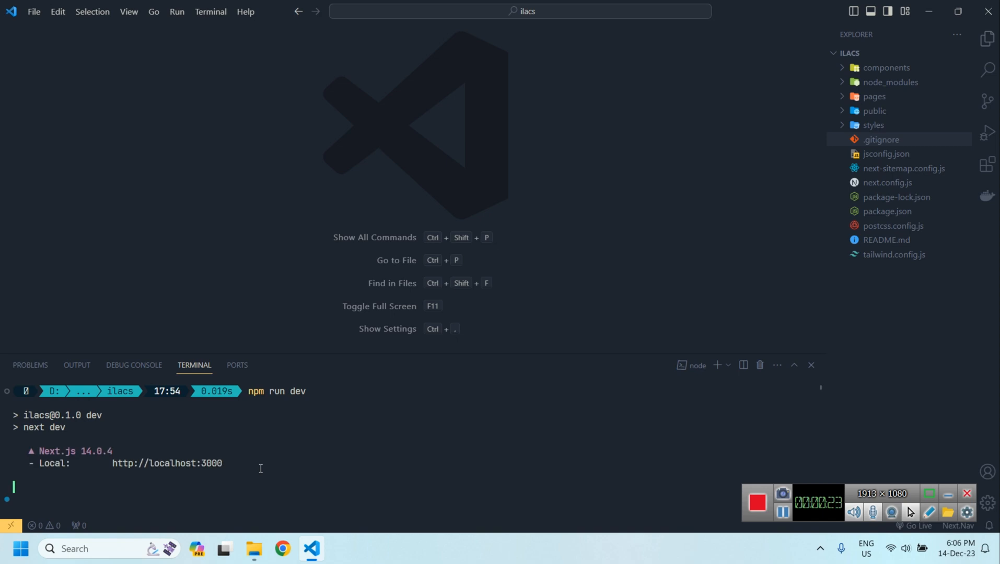
mouse_move(228, 463)
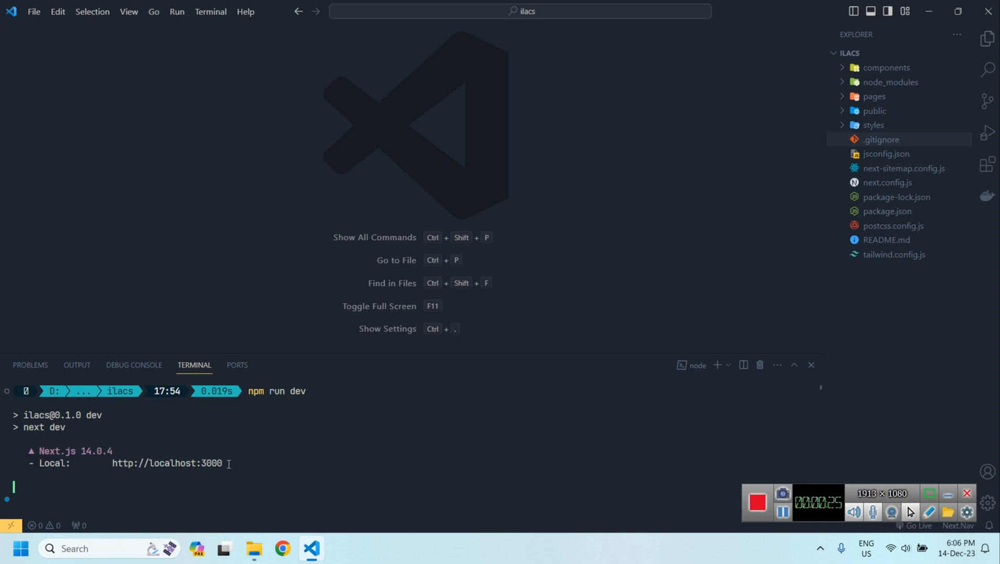
Step: Watch compilation until the ILACS home page loads at localhost:3000, then scroll it
click(282, 548)
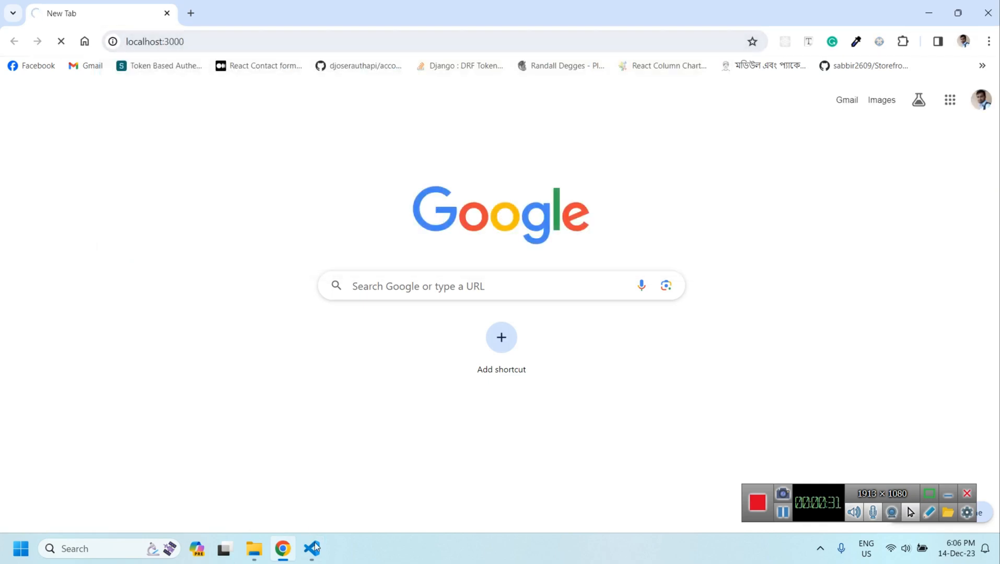
click(312, 548)
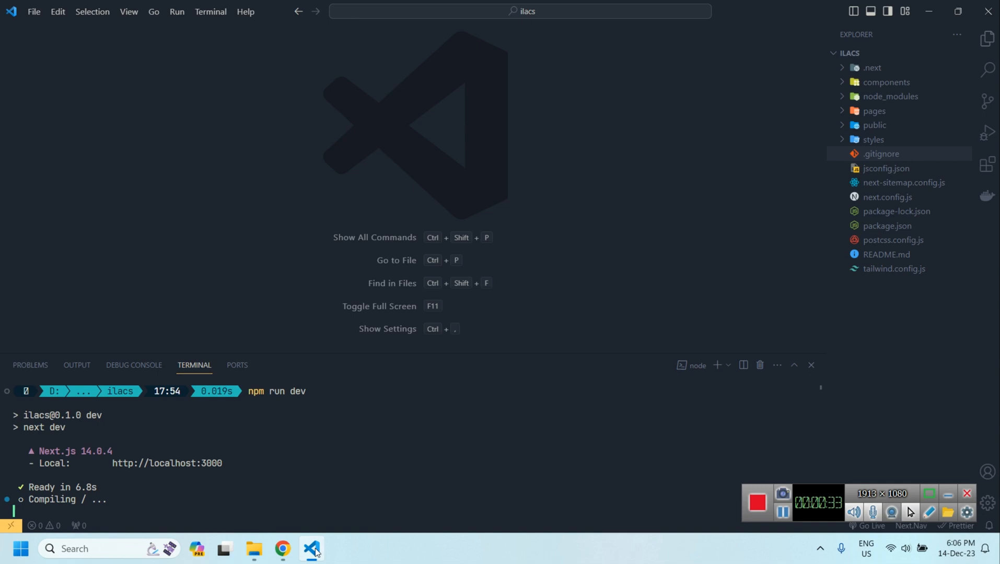
click(282, 548)
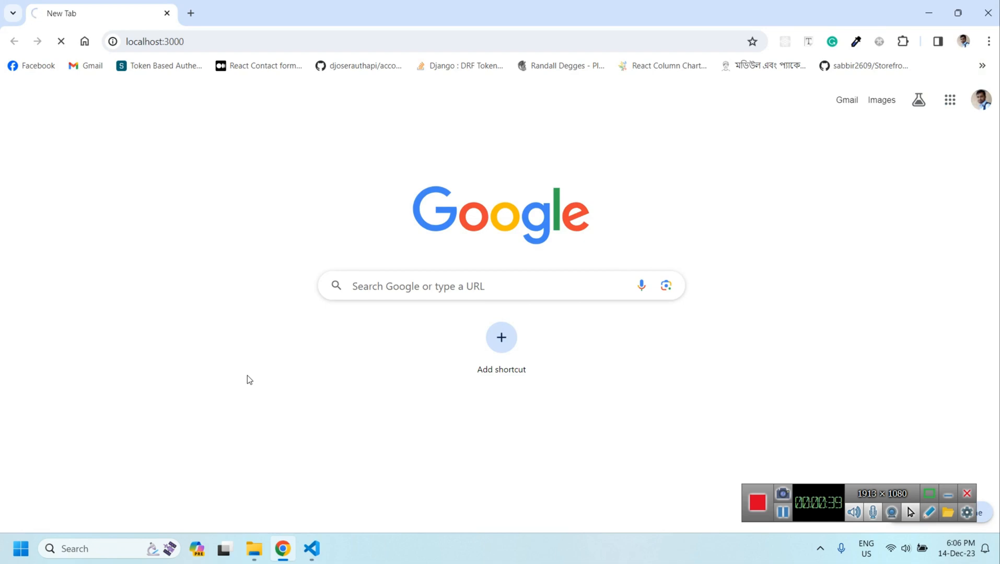
click(312, 548)
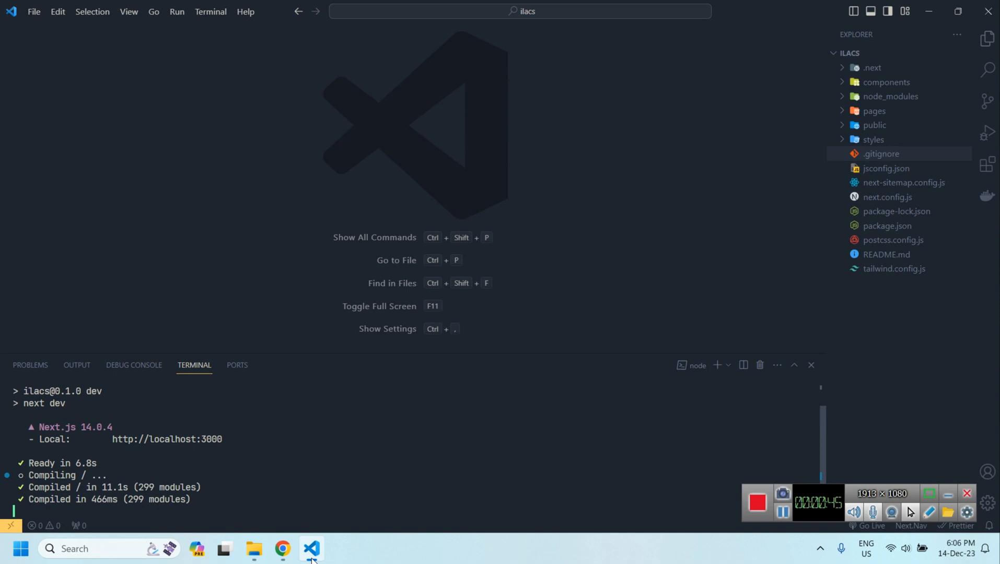
click(282, 548)
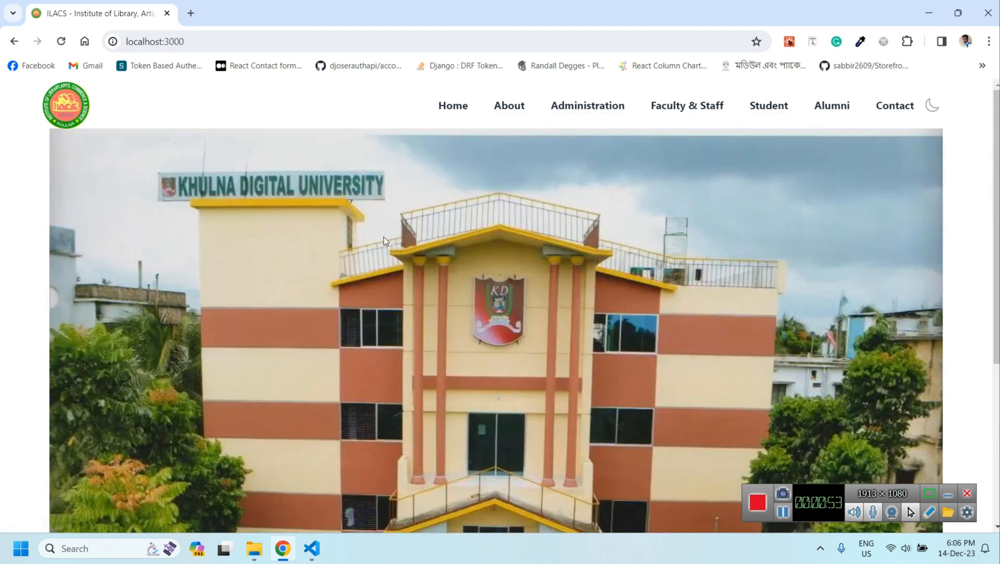
scroll(down, 3)
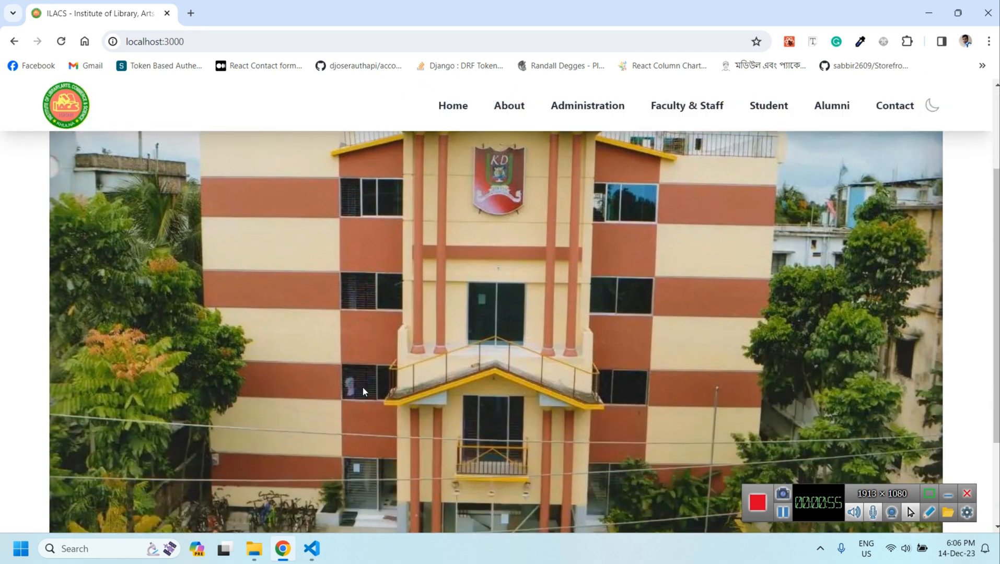
click(312, 548)
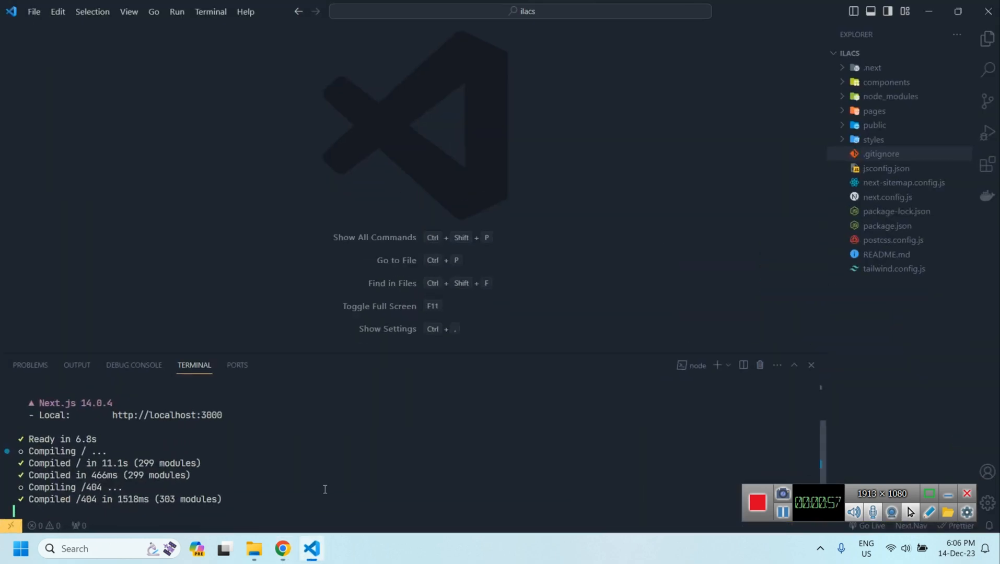
Step: Stop the dev server (Ctrl+C, Y) and run npm run build for production
key(ctrl+c)
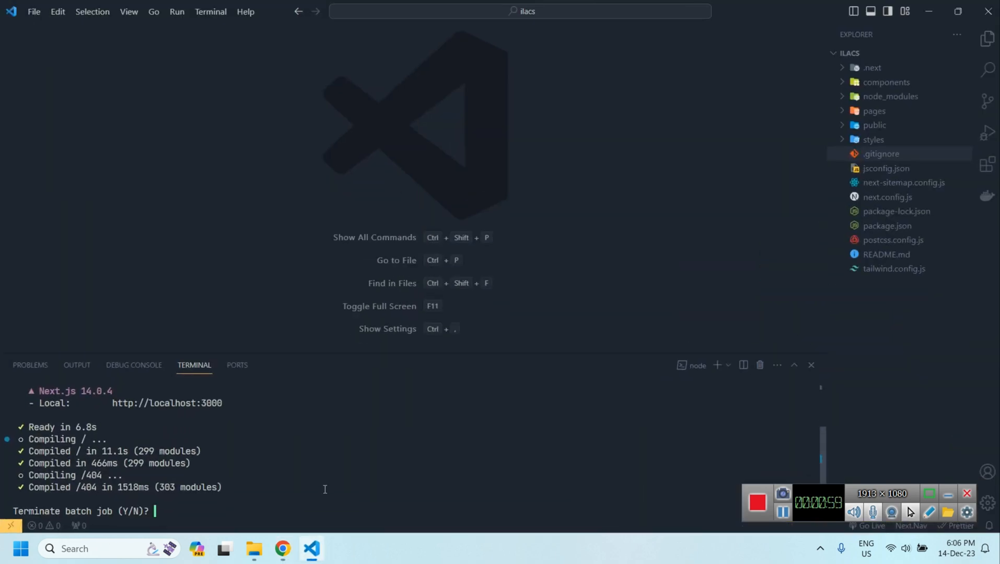
text(Y)
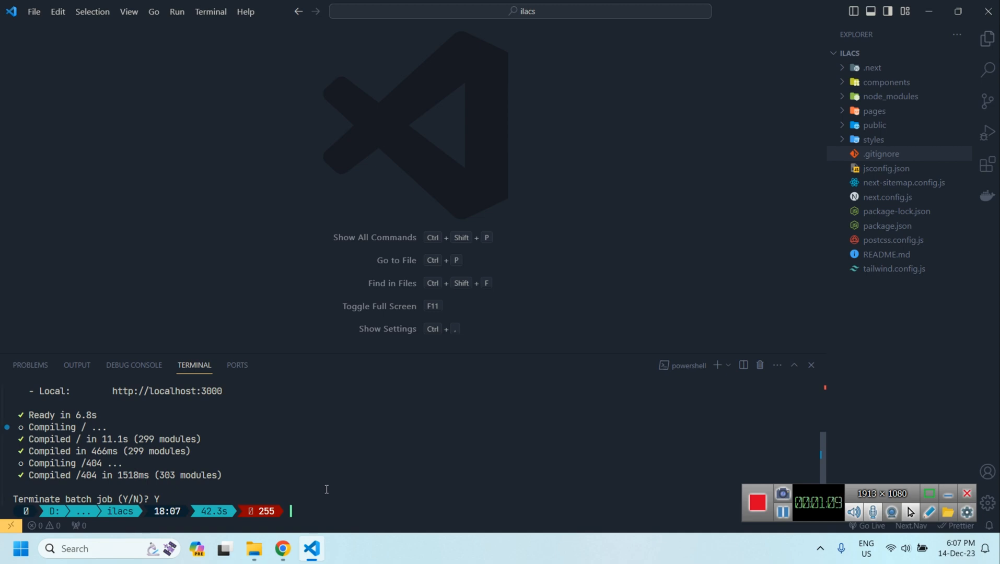
text(npm ru)
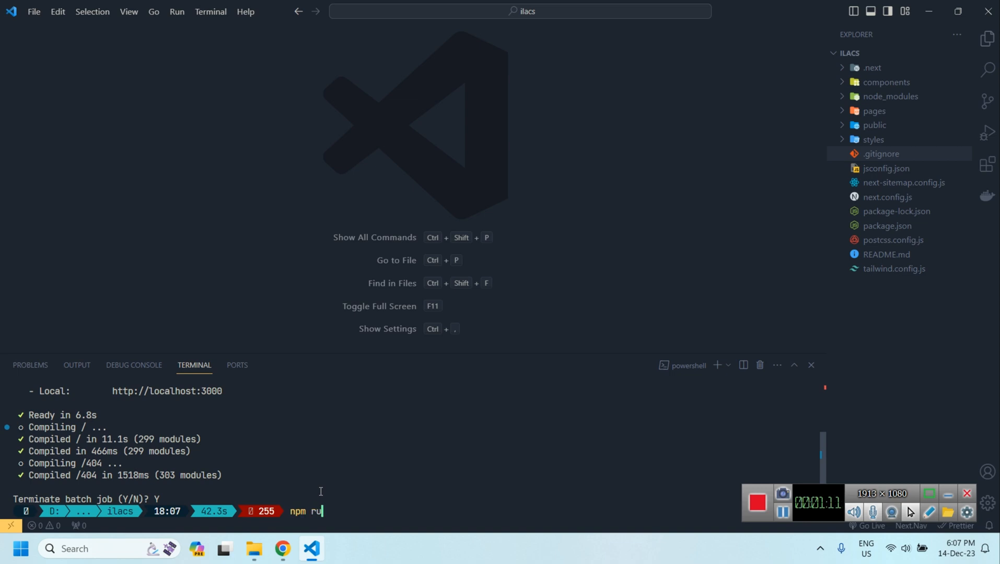
text(n buil)
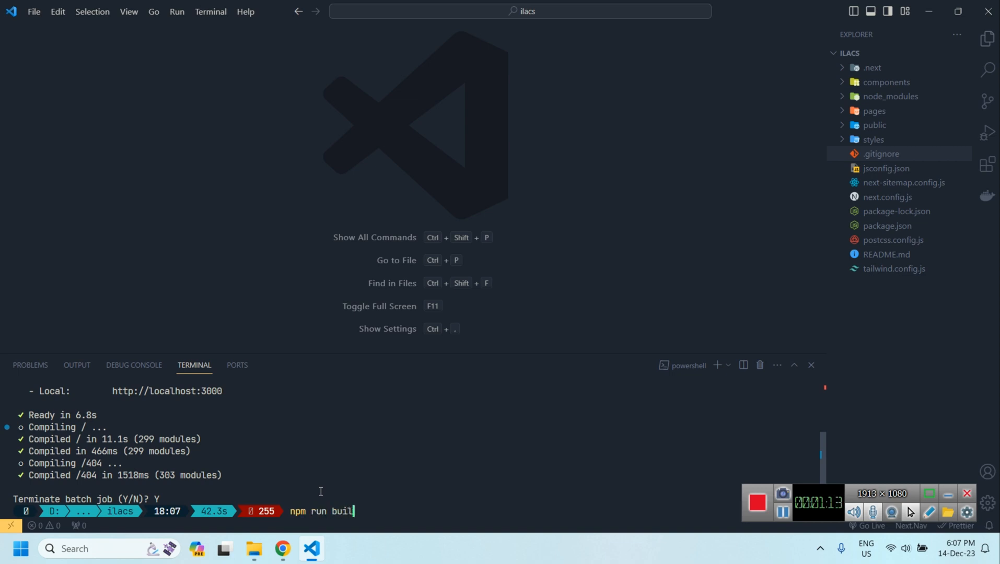
key(Return)
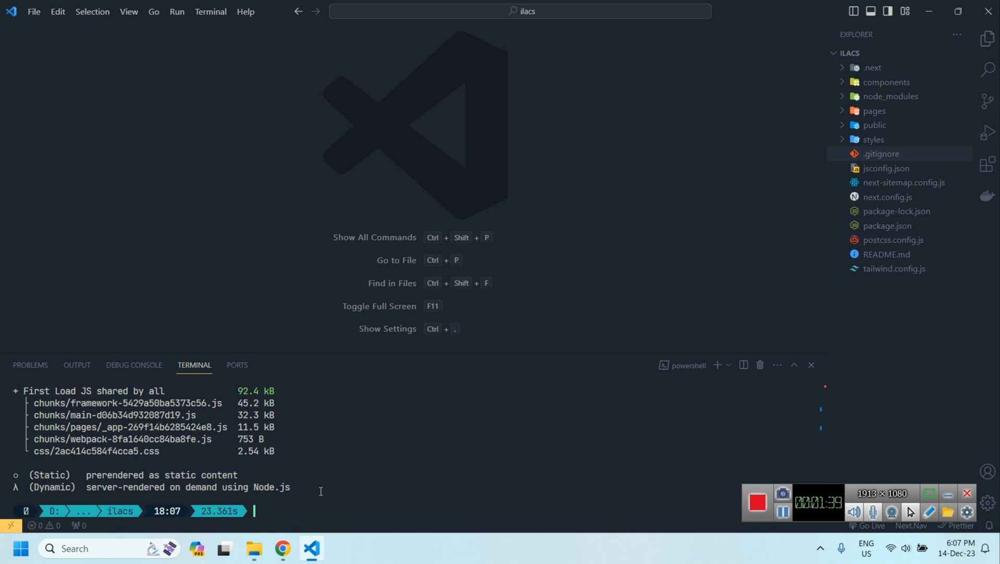
mouse_move(914, 341)
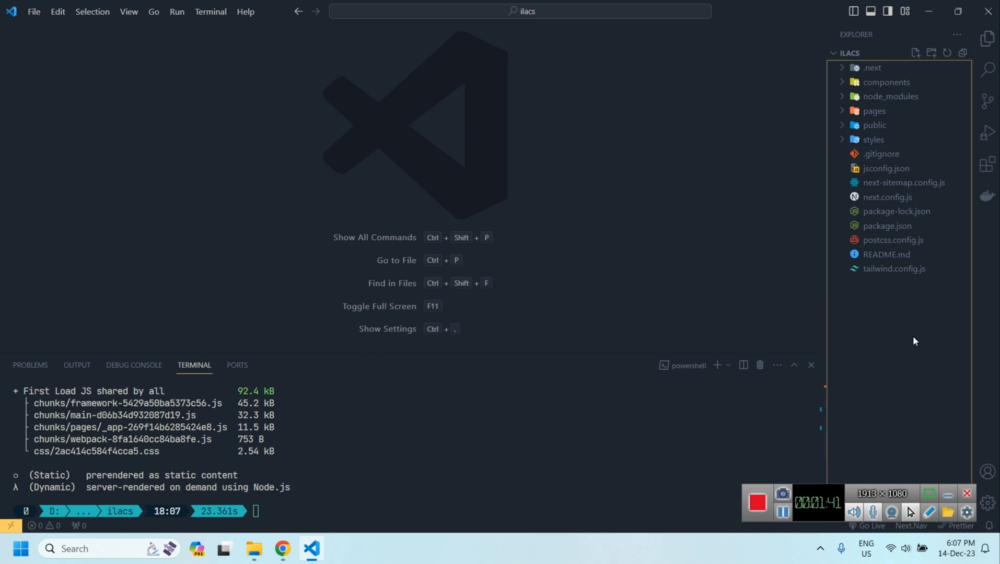
Step: Initialize a Git repository, commit everything as 'initial', and publish main to GitHub
click(986, 100)
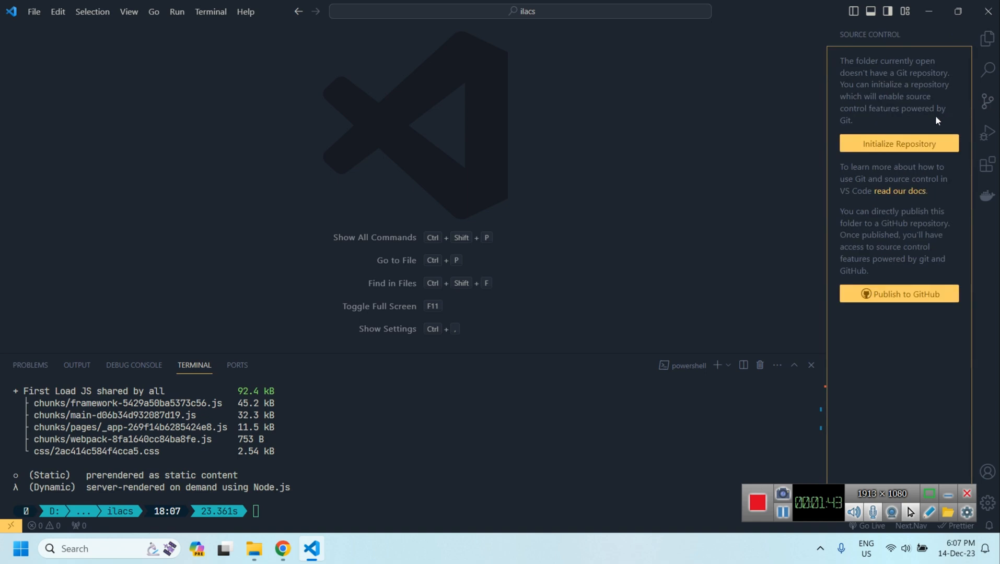
mouse_move(907, 163)
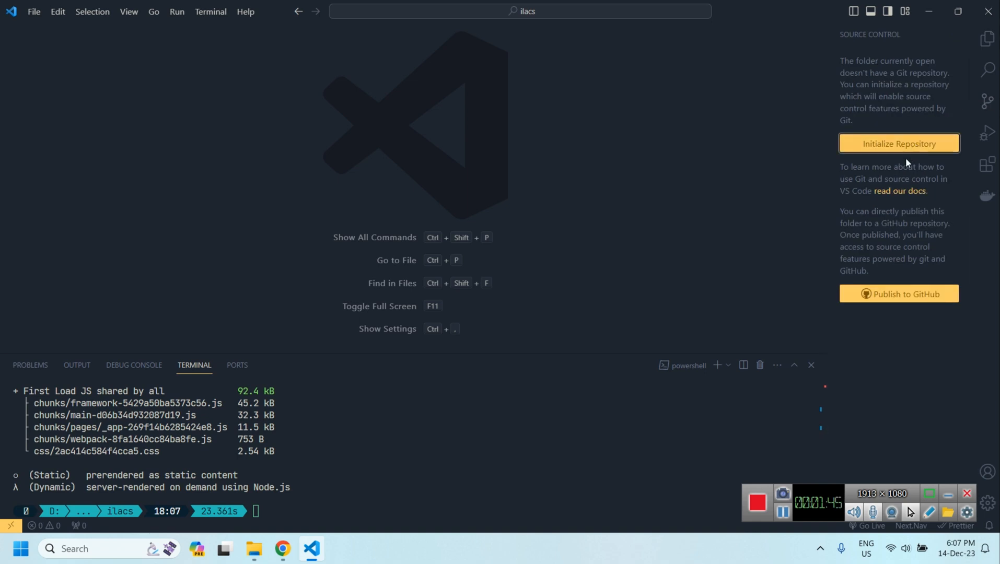
click(898, 144)
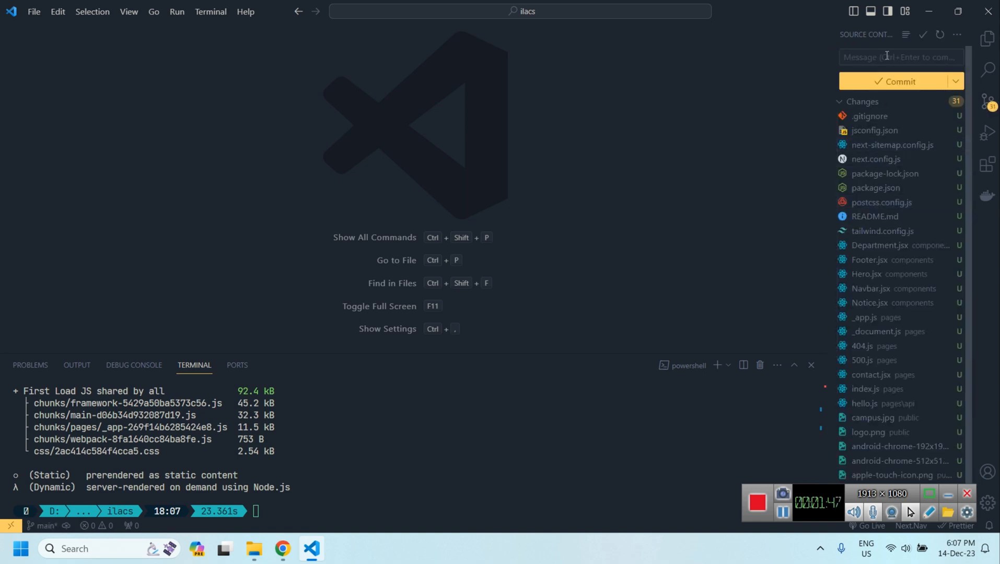
text(ini)
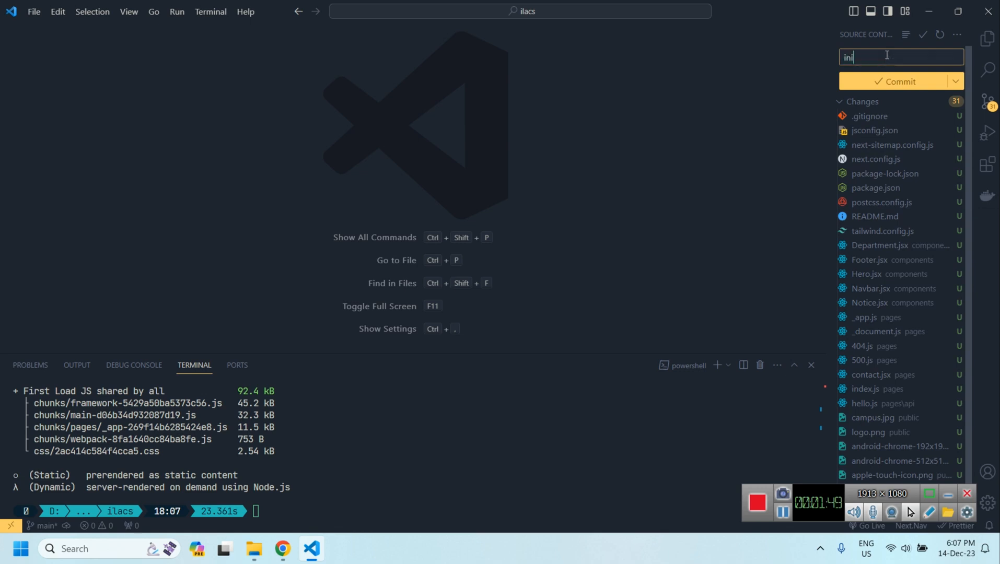
text(tial)
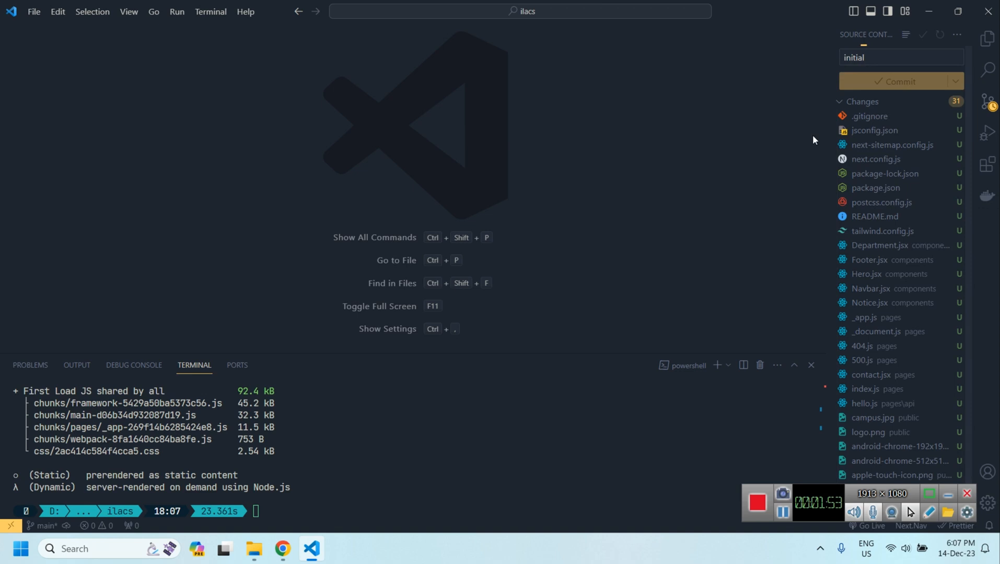
click(899, 81)
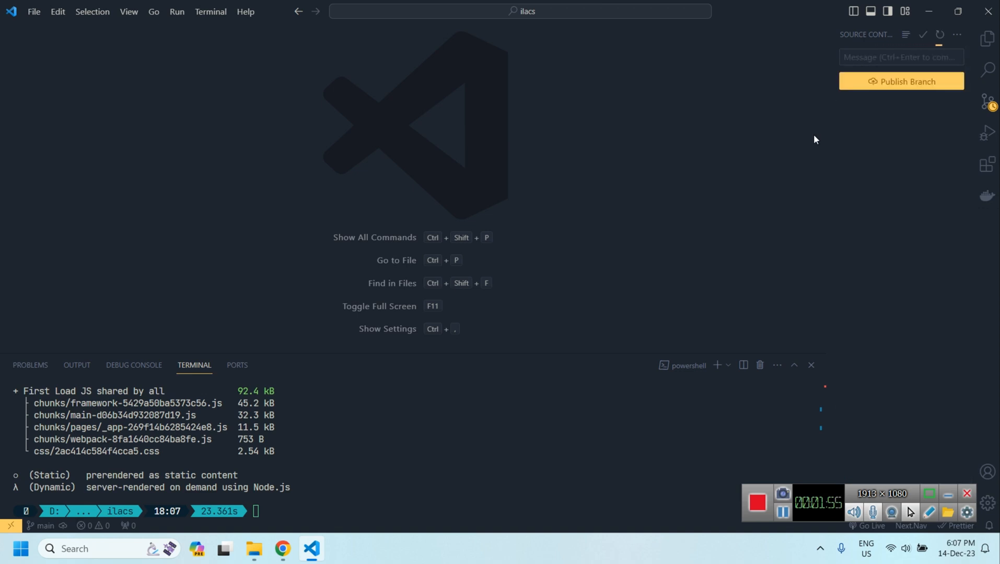
mouse_move(901, 81)
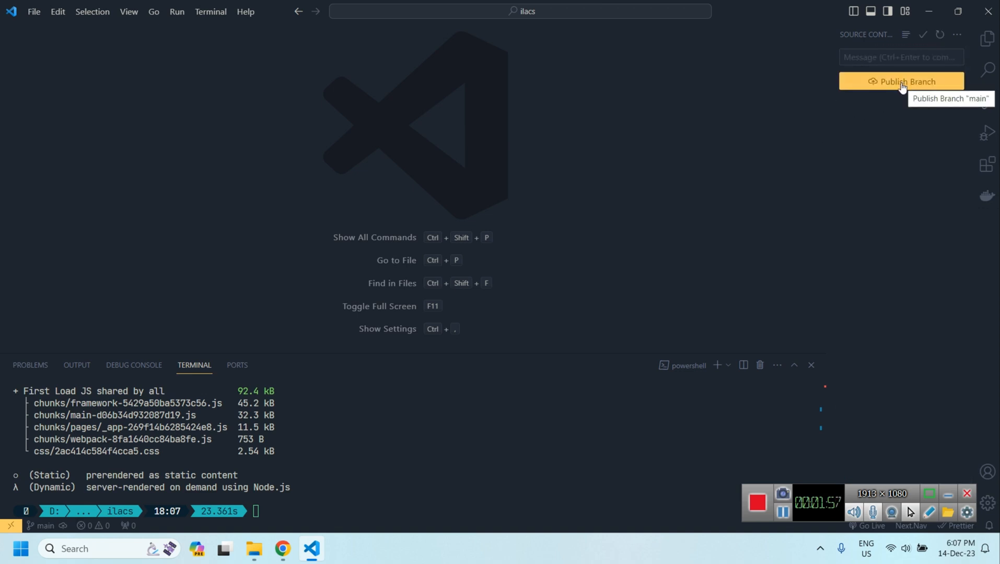
click(900, 81)
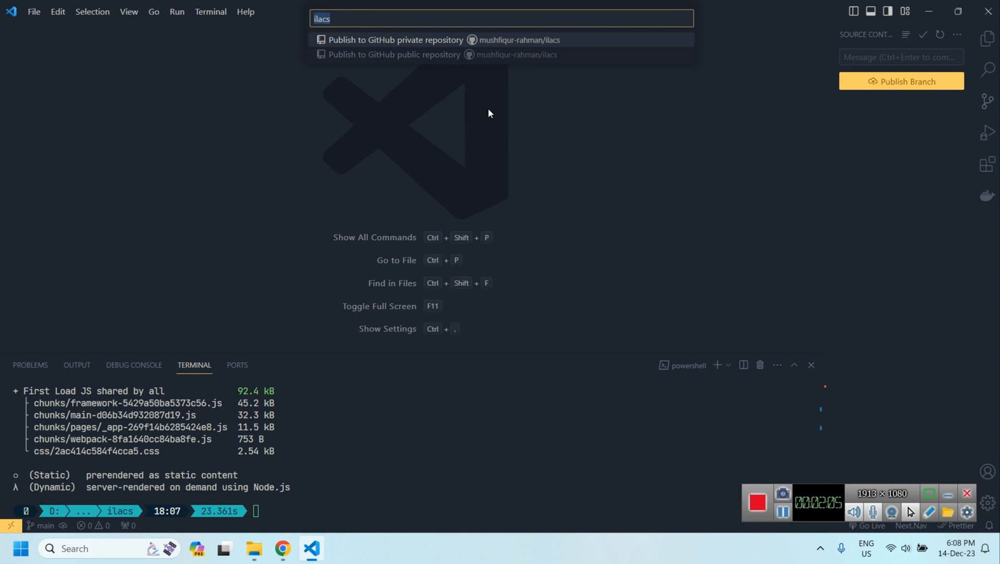
mouse_move(531, 49)
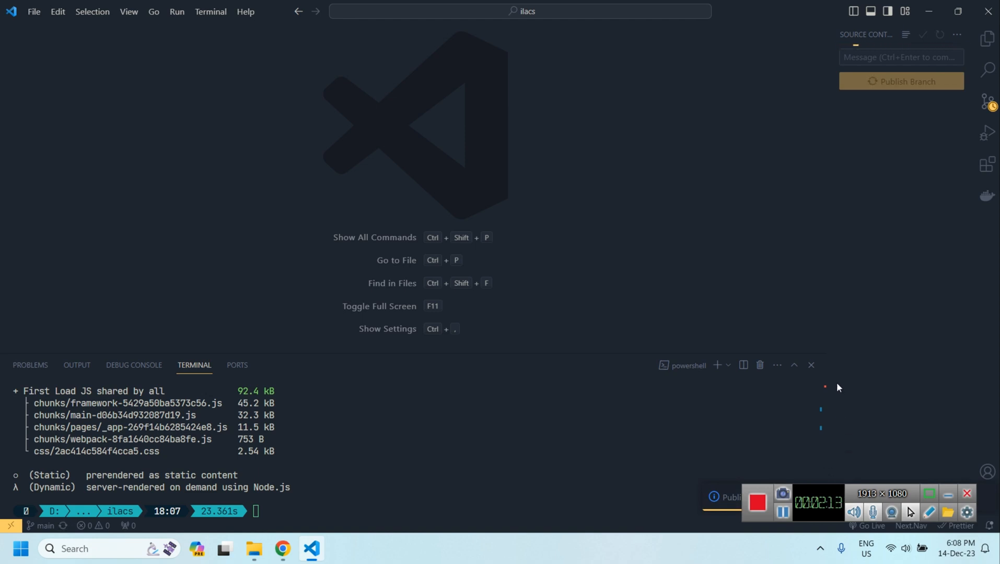
Step: Open the ilacs repository on GitHub and scroll through its pushed files
click(900, 81)
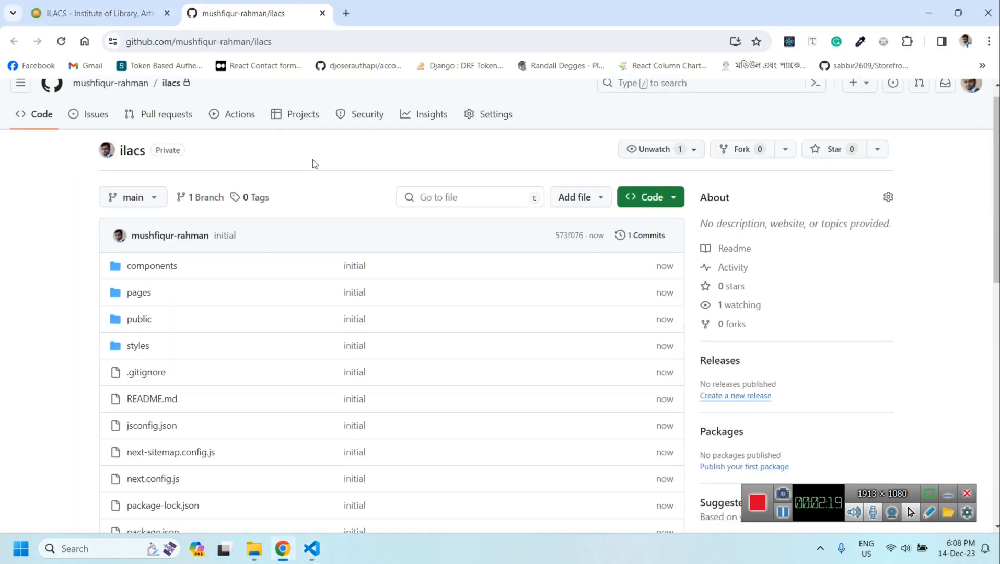
scroll(down, 3)
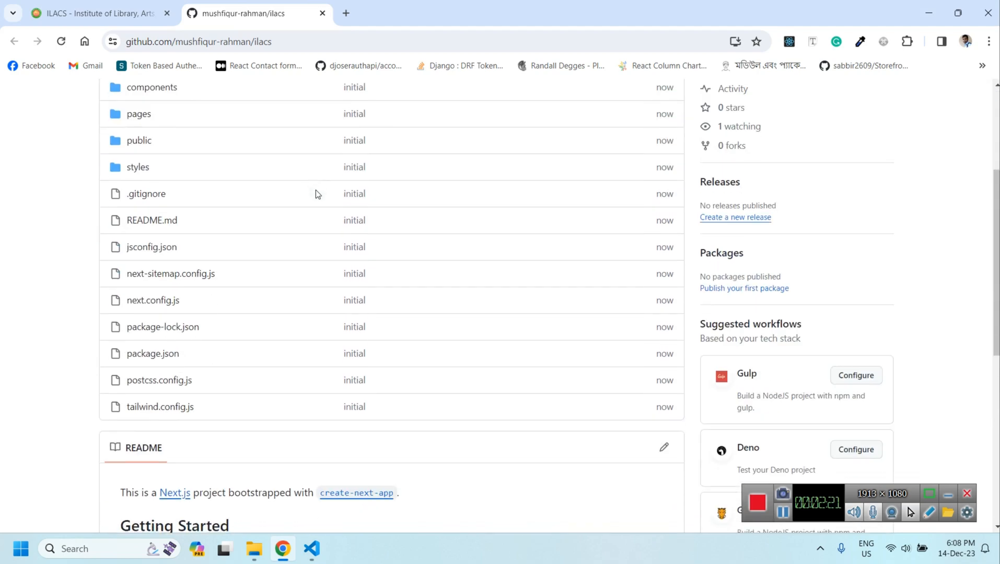
scroll(up, 3)
text(ne)
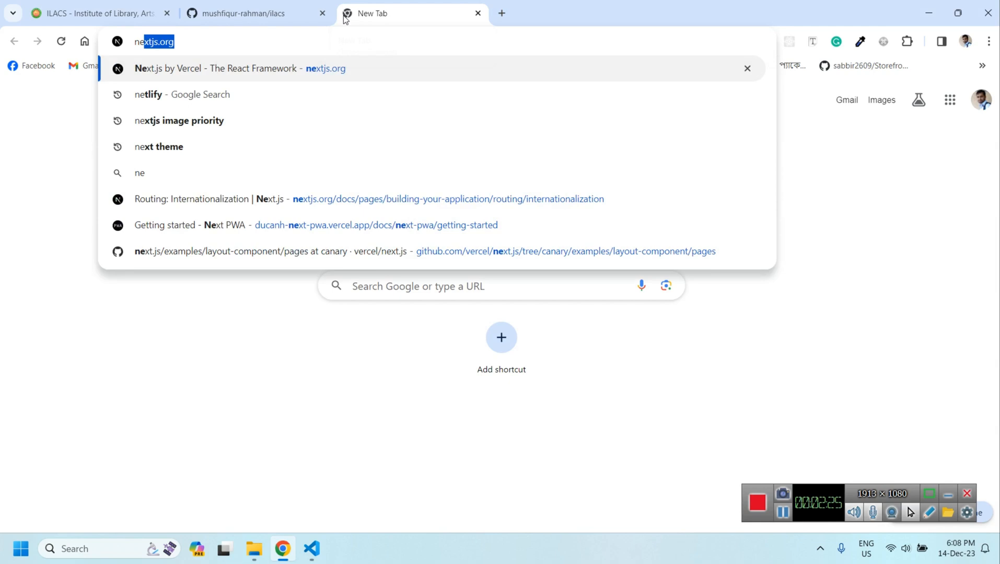
Step: Find Netlify through Google, log in, and open the Add new site options
click(182, 95)
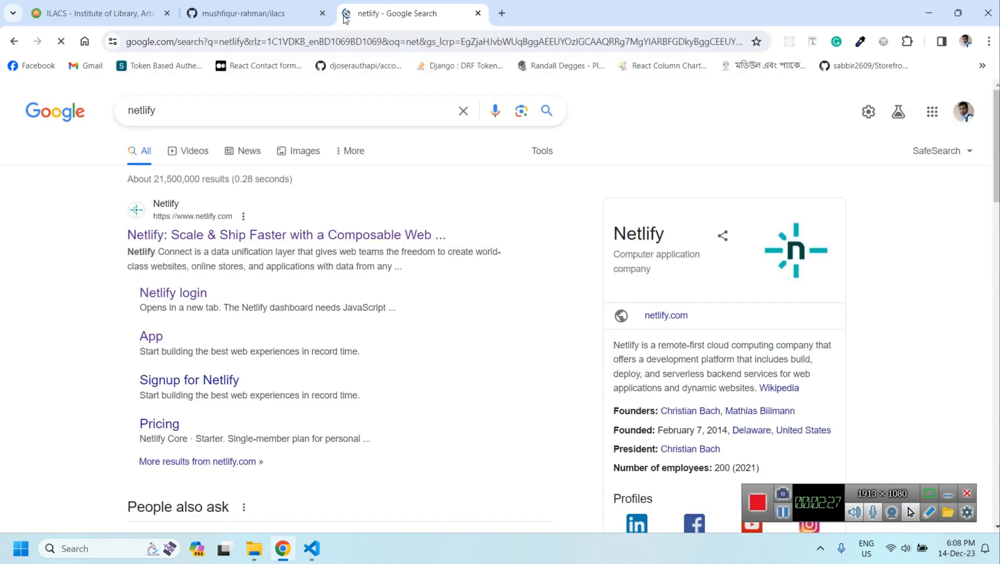
click(286, 235)
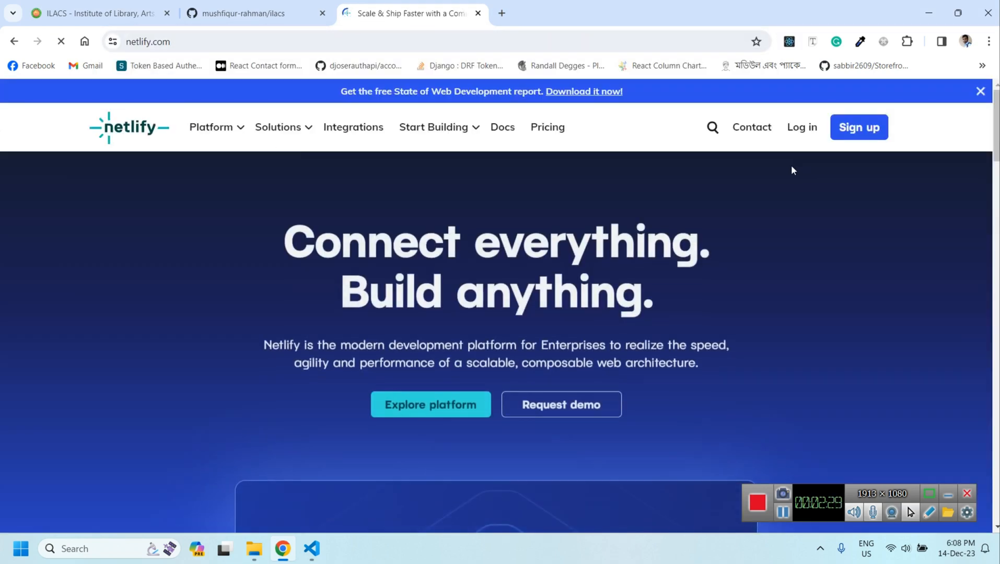
click(801, 127)
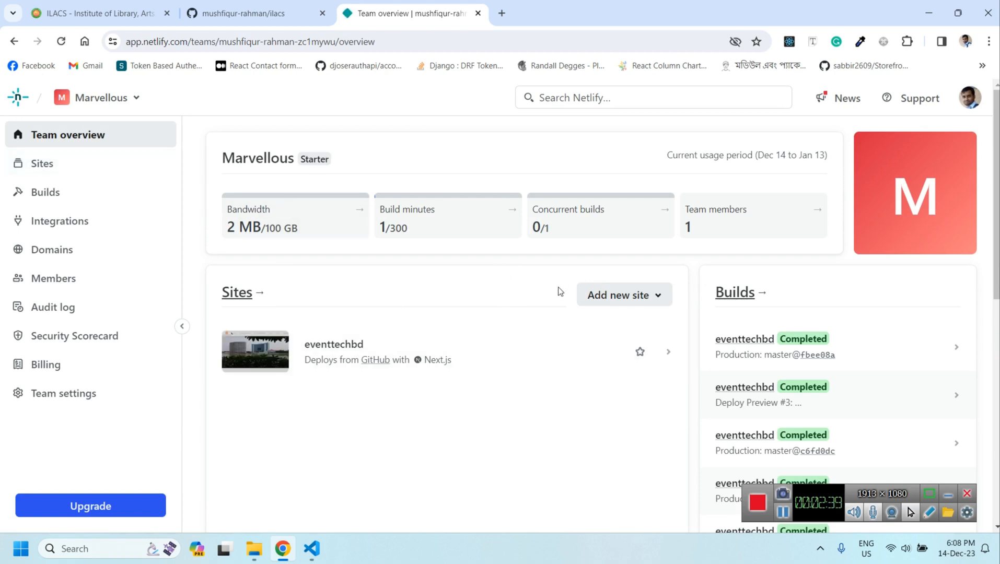
mouse_move(639, 300)
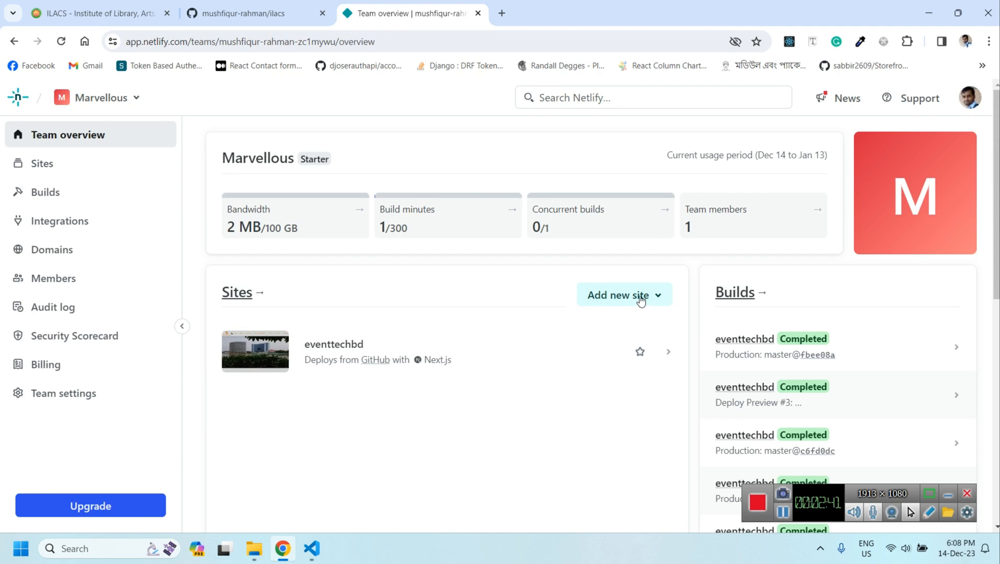
click(624, 295)
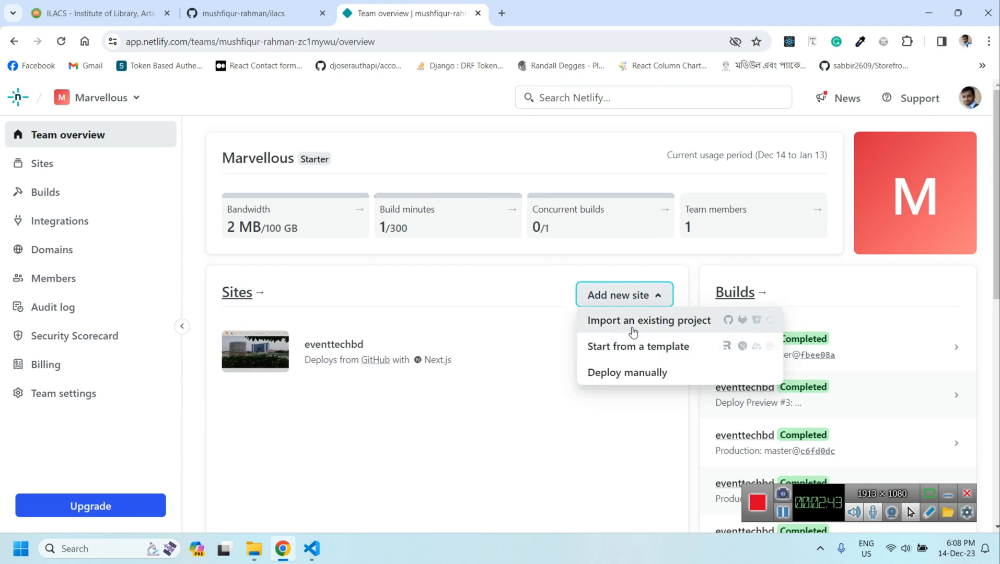
mouse_move(680, 329)
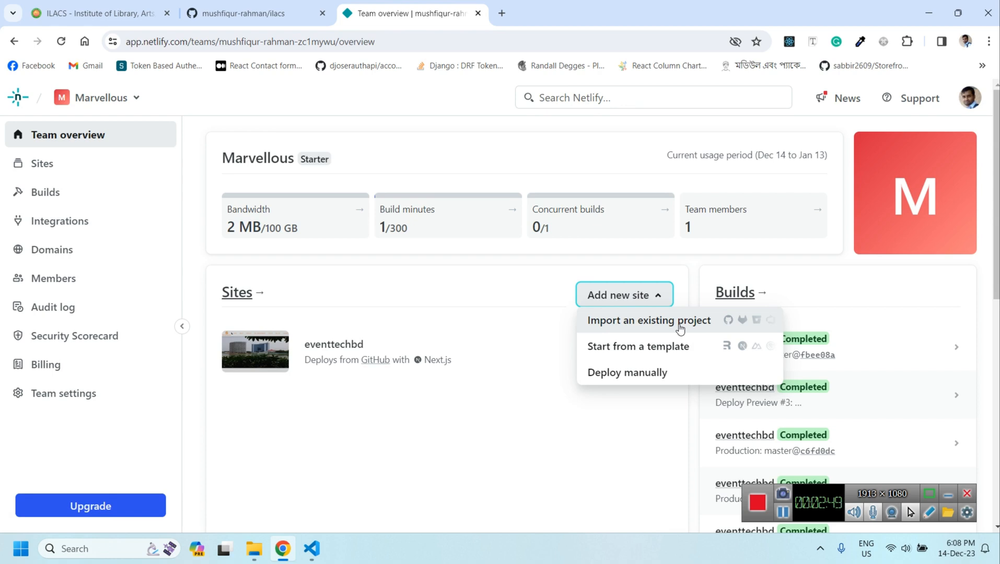
mouse_move(636, 380)
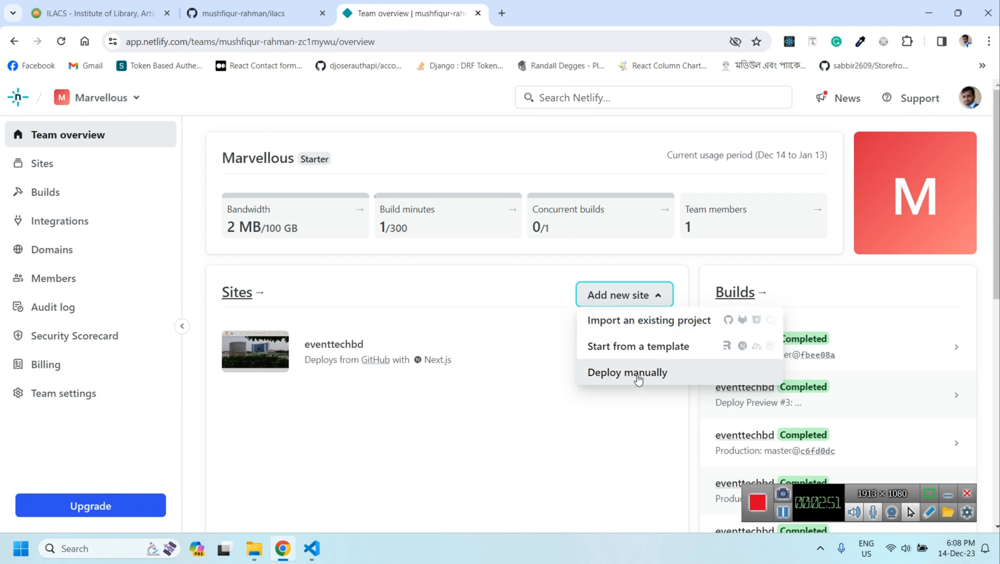
click(626, 373)
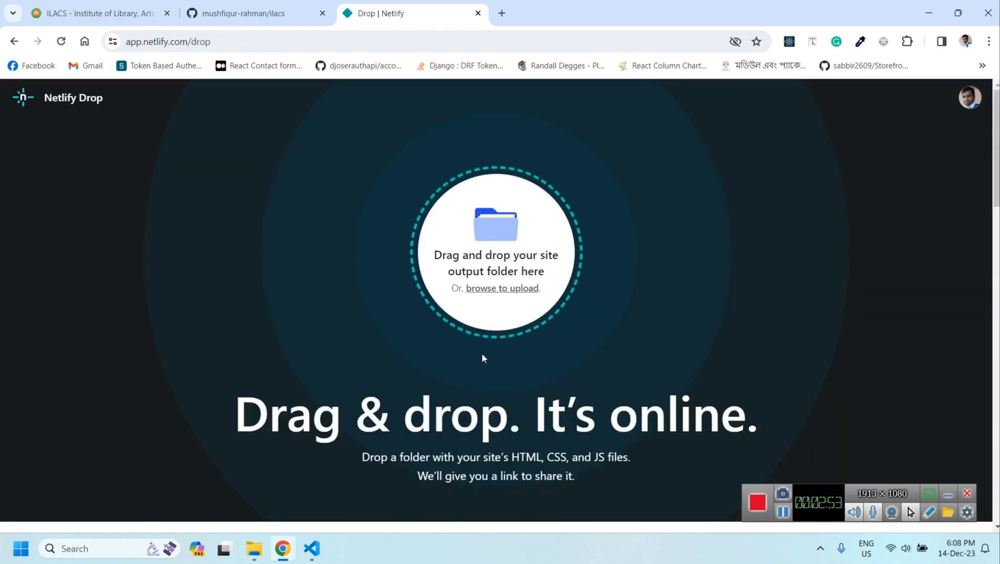
mouse_move(155, 130)
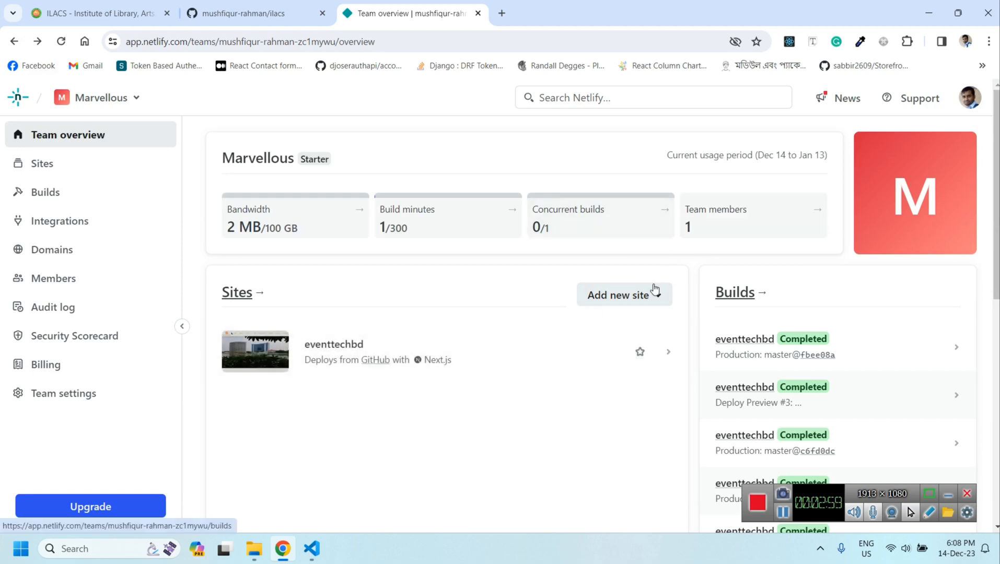
click(624, 295)
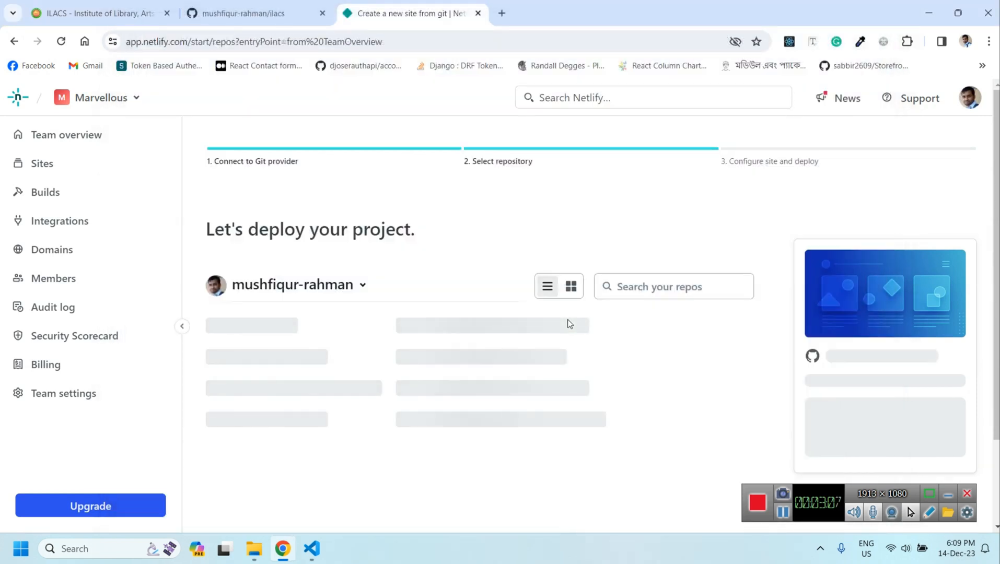
Step: Search the Netlify repository list for 'ila', which finds no repositories
click(673, 286)
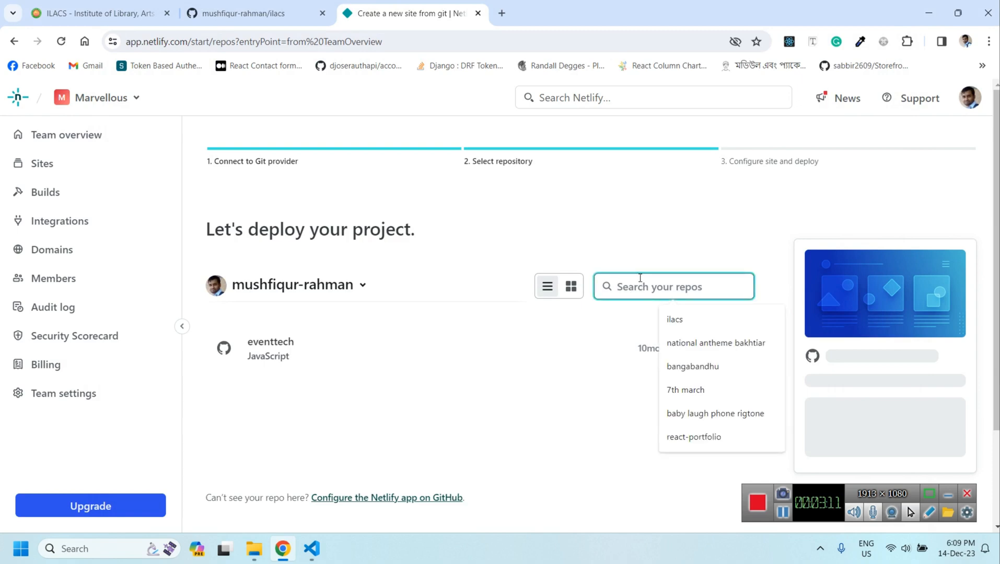
text(ilacs)
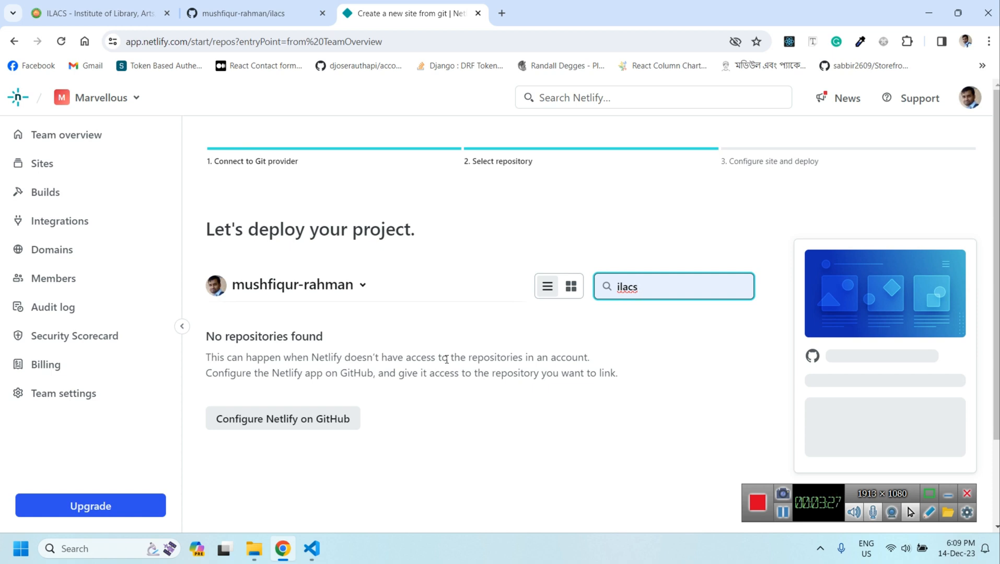
mouse_move(322, 156)
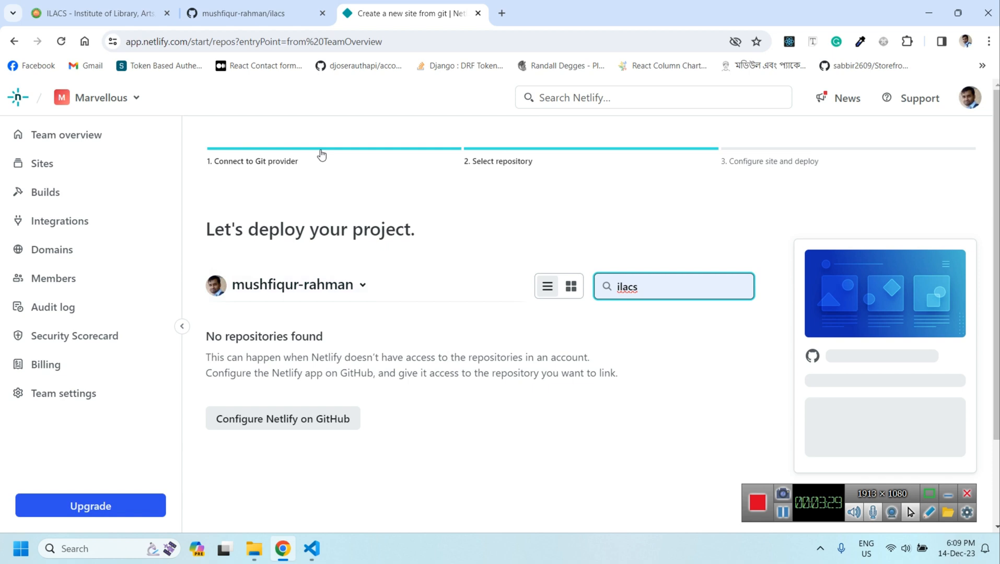
Step: Open GitHub account Settings and go to Integrations > Applications
click(249, 13)
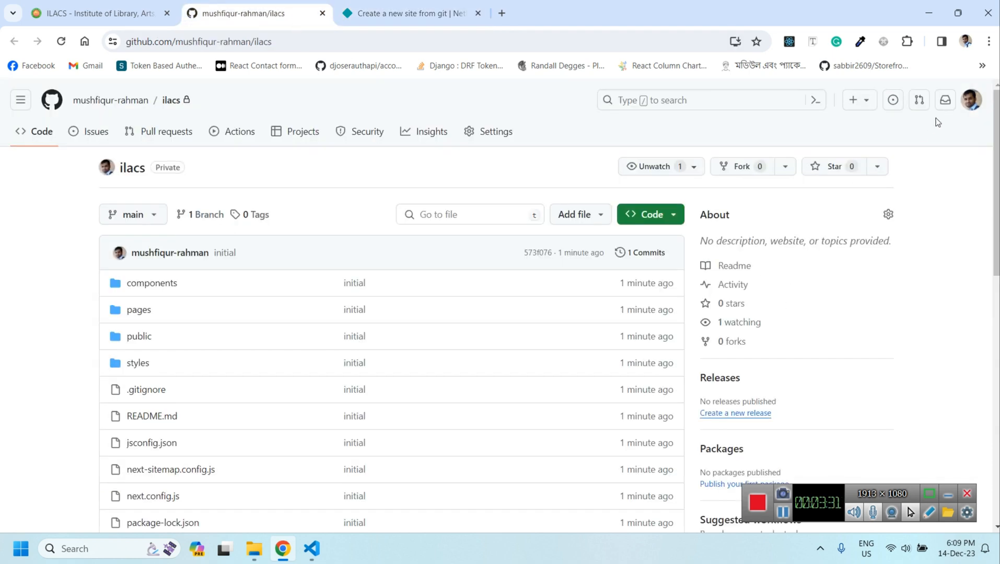
click(970, 100)
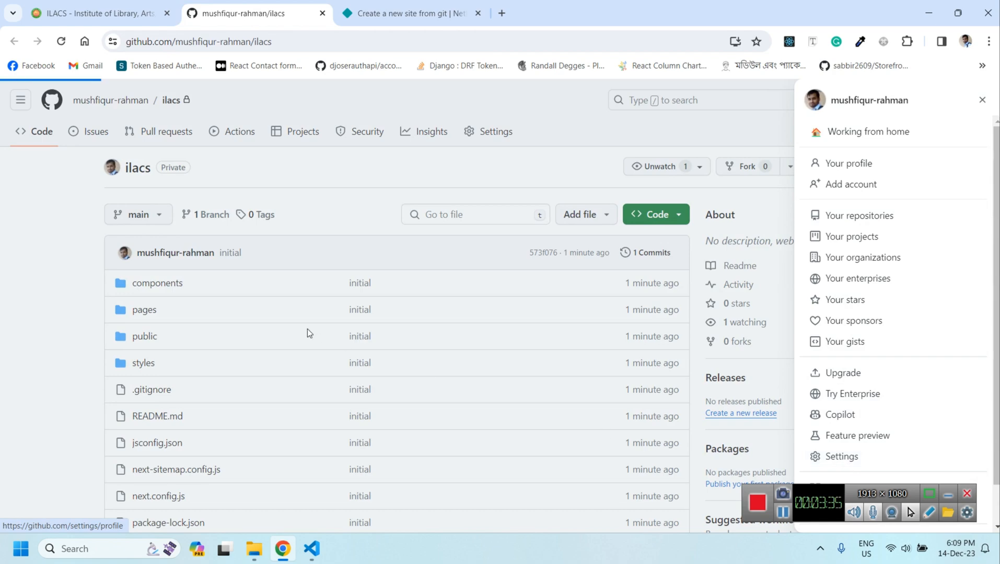
click(849, 163)
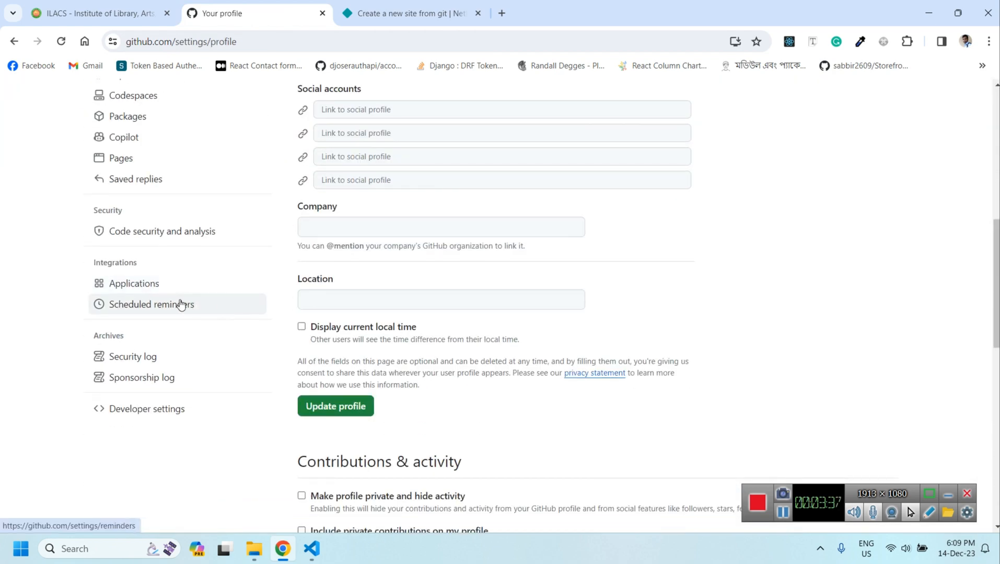
scroll(up, 3)
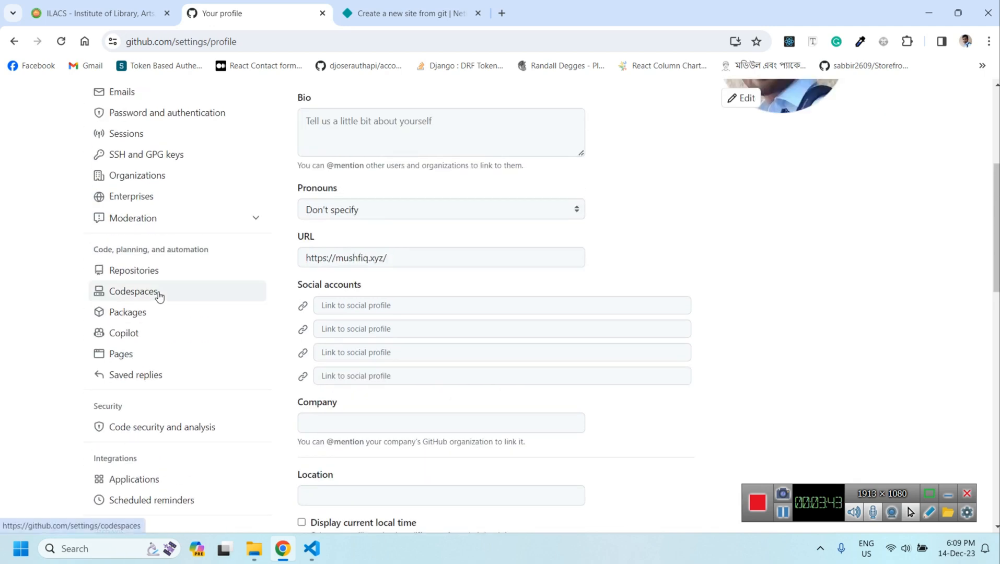
mouse_move(165, 205)
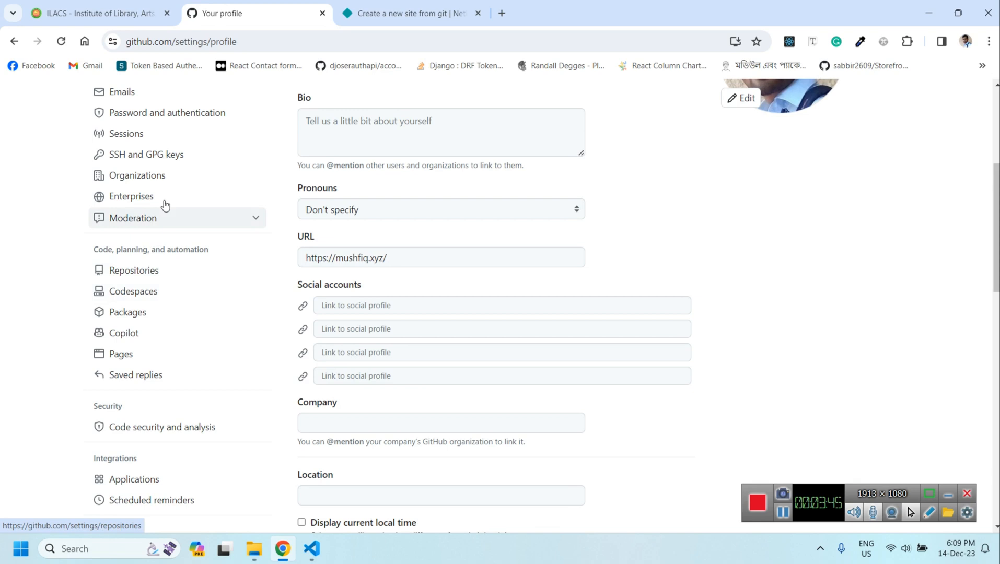
mouse_move(156, 318)
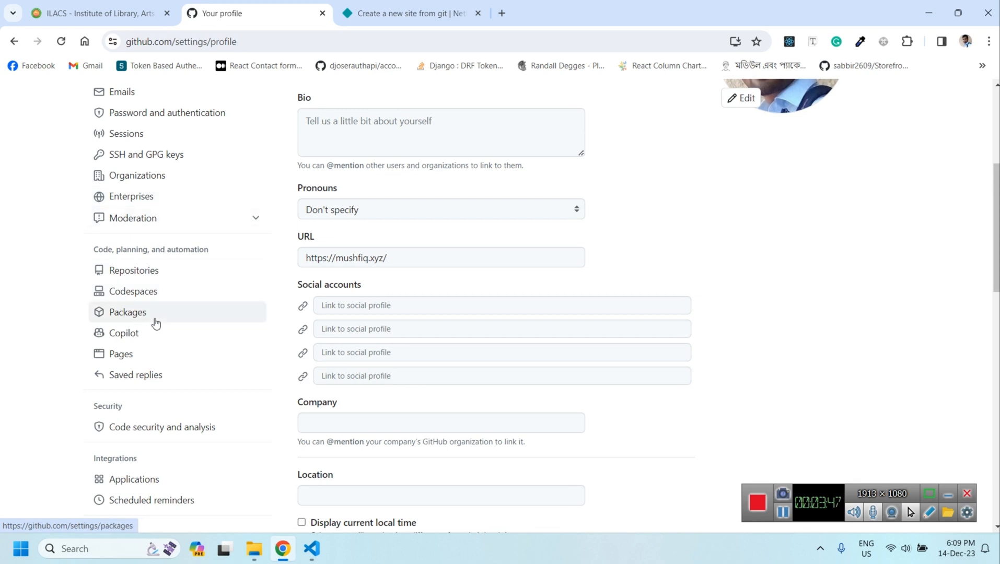
scroll(down, 3)
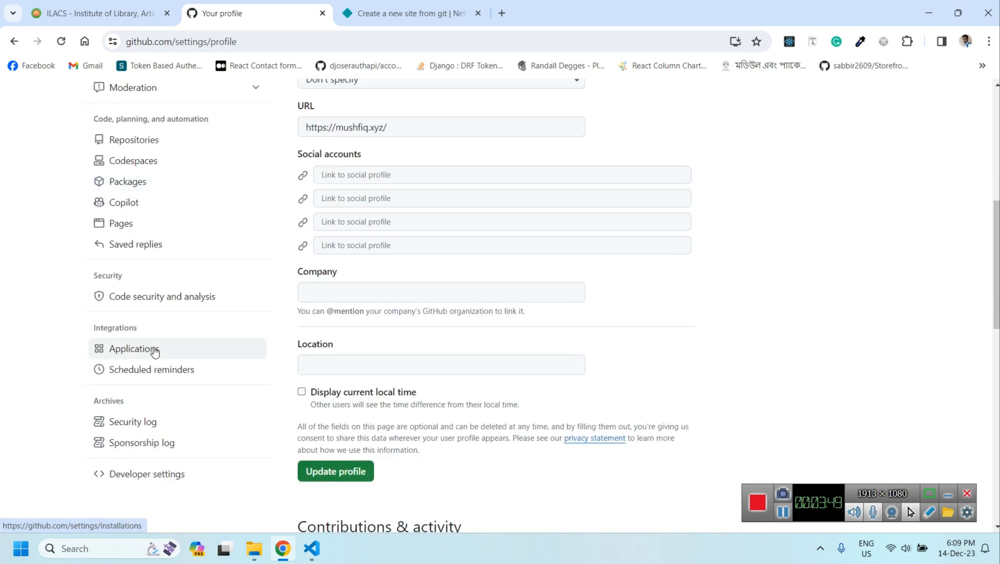
click(135, 349)
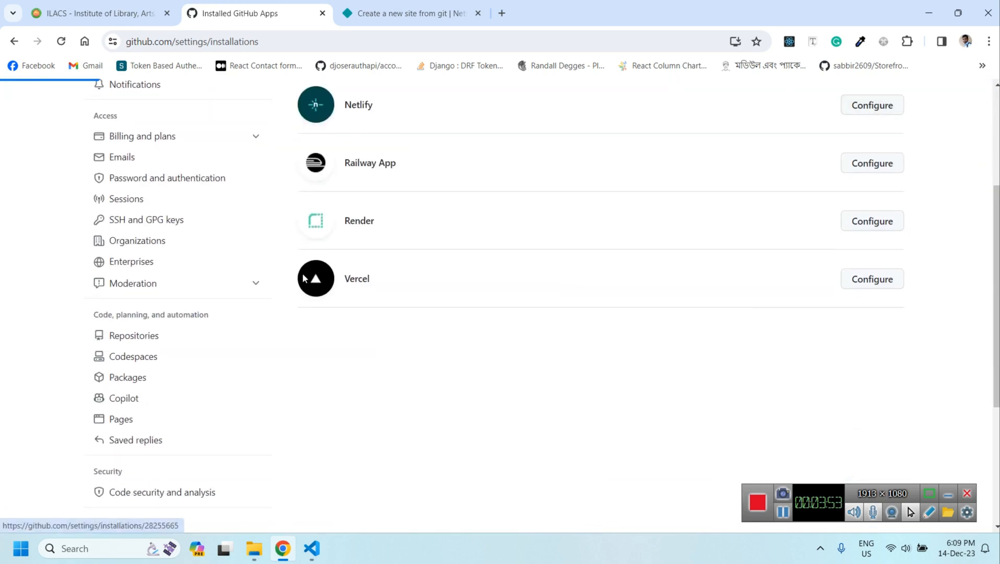
Step: Add ilacs under Select repositories in the Netlify app's Repository access, then save
click(872, 105)
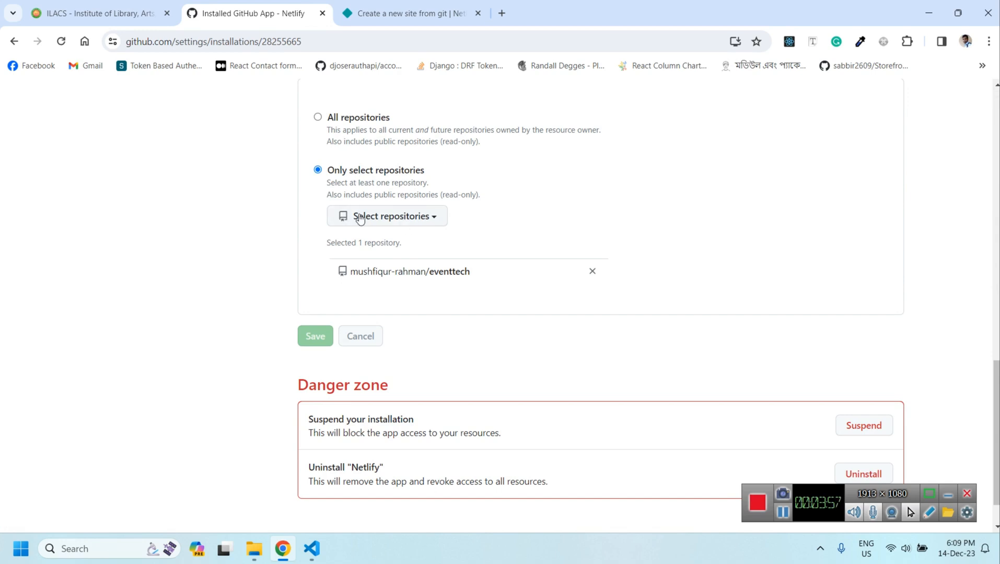
scroll(up, 3)
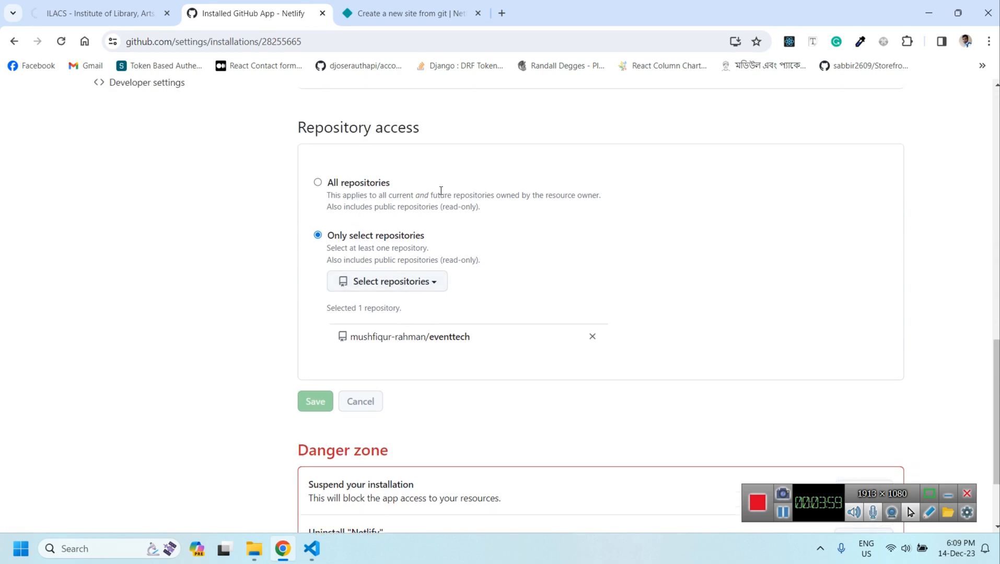
mouse_move(442, 255)
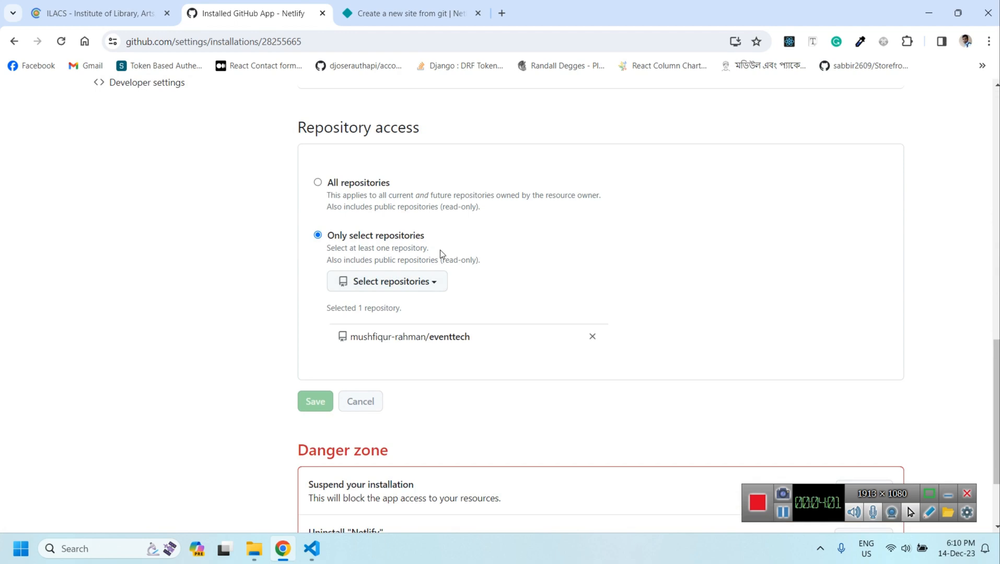
mouse_move(408, 258)
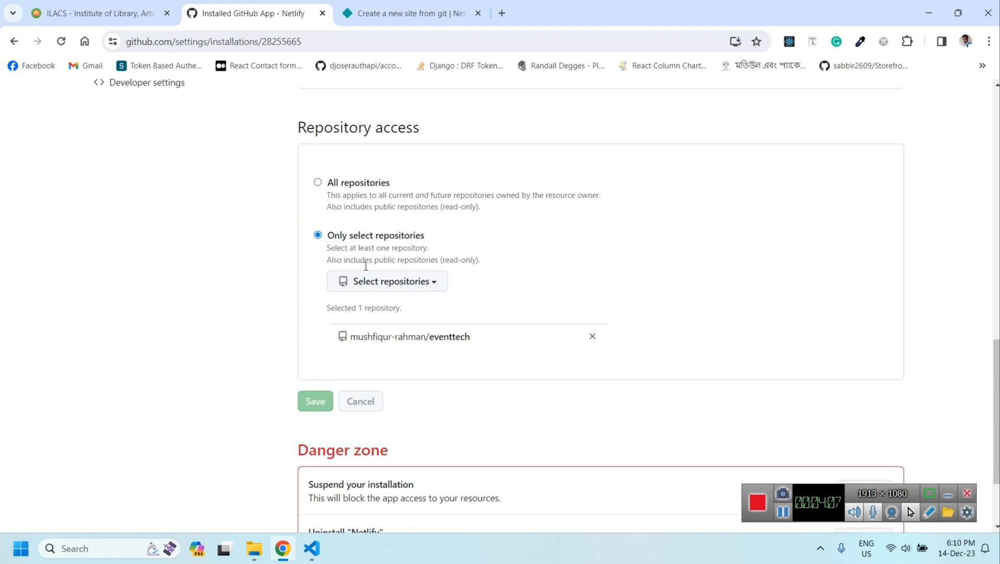
mouse_move(376, 284)
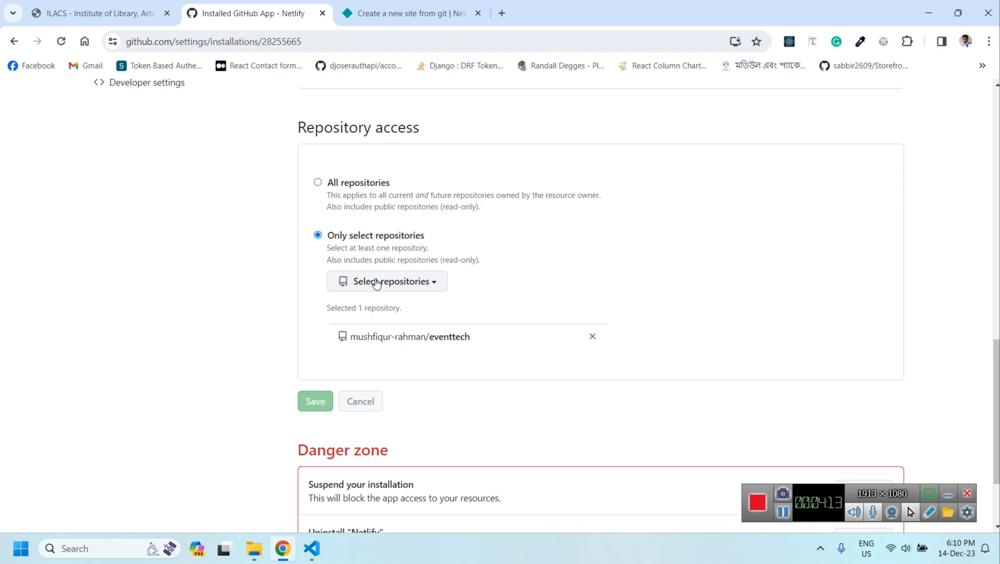
click(387, 281)
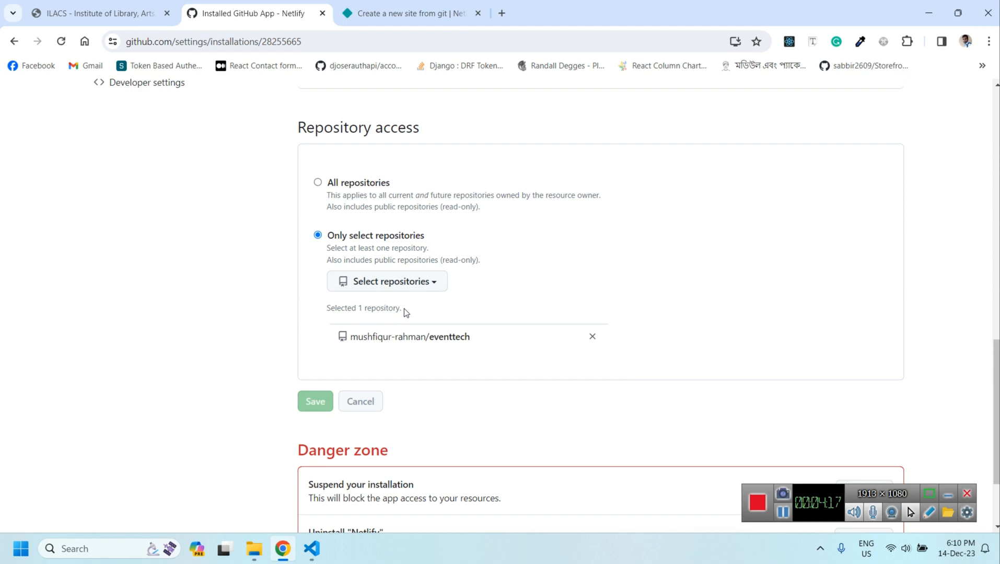
mouse_move(460, 289)
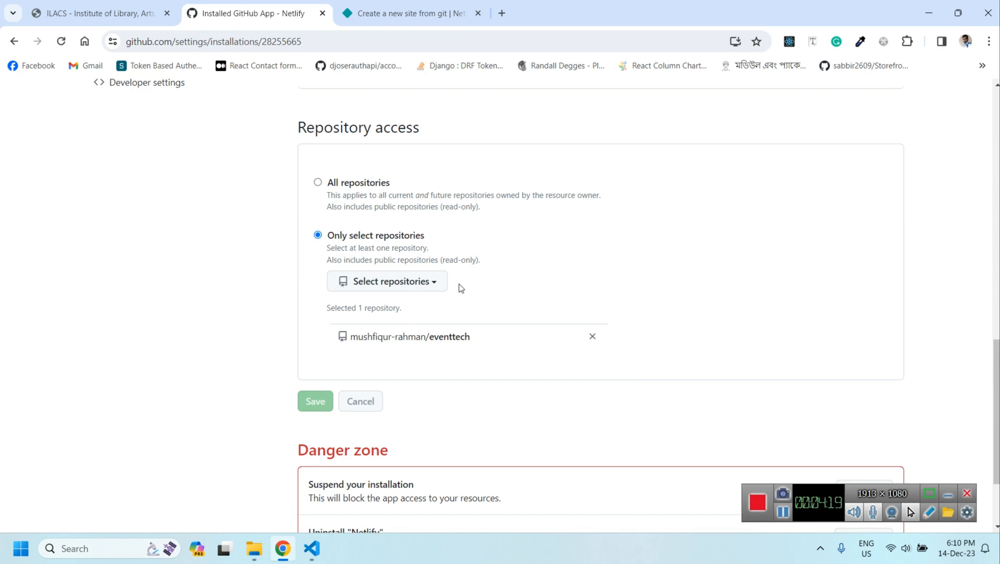
mouse_move(418, 310)
text(i)
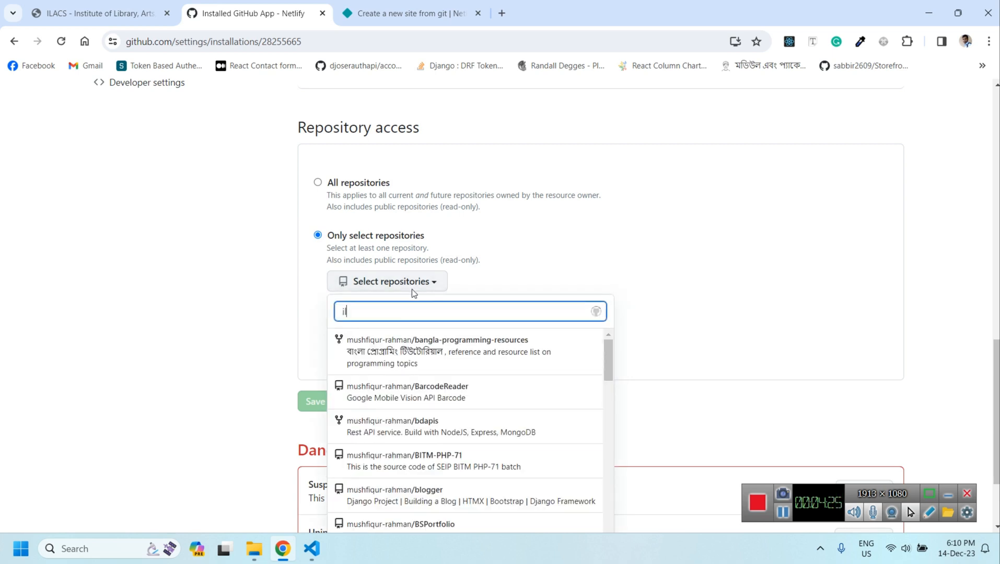
text(lac)
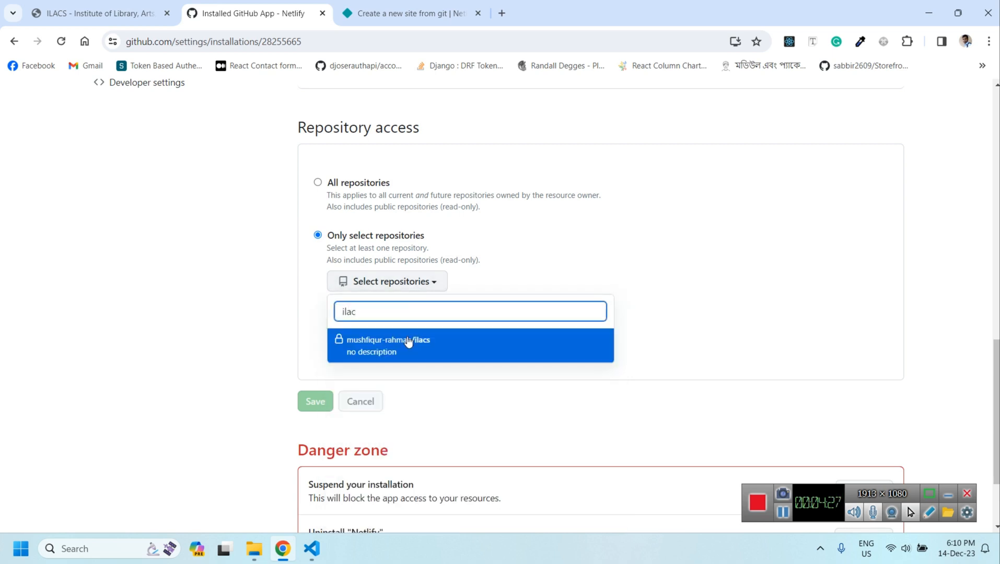
click(389, 339)
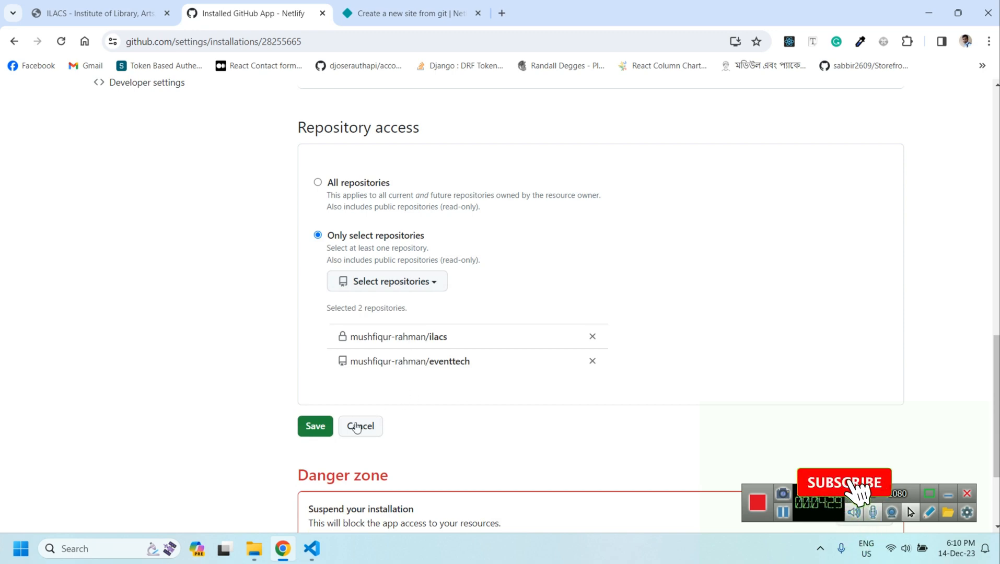
click(315, 426)
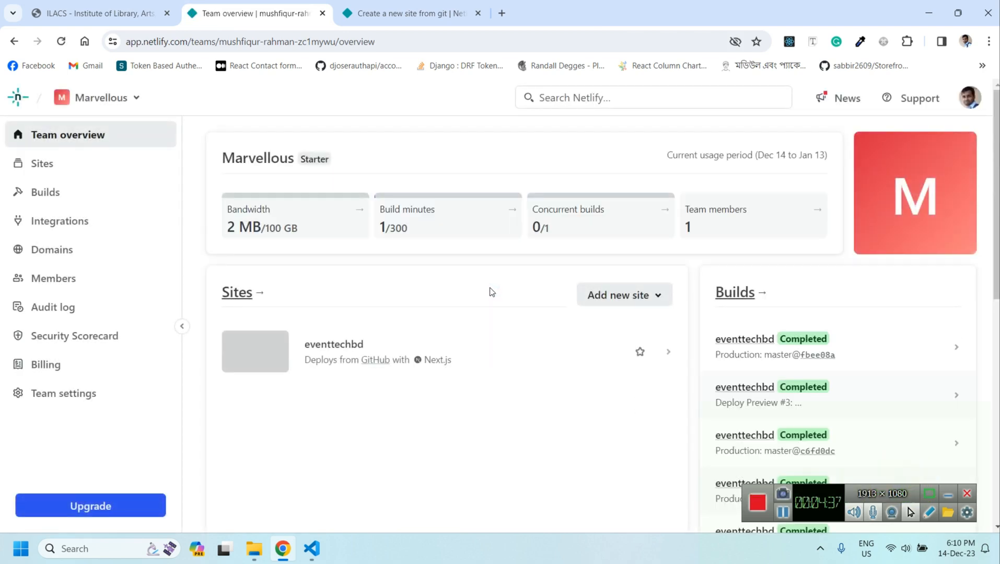
mouse_move(624, 295)
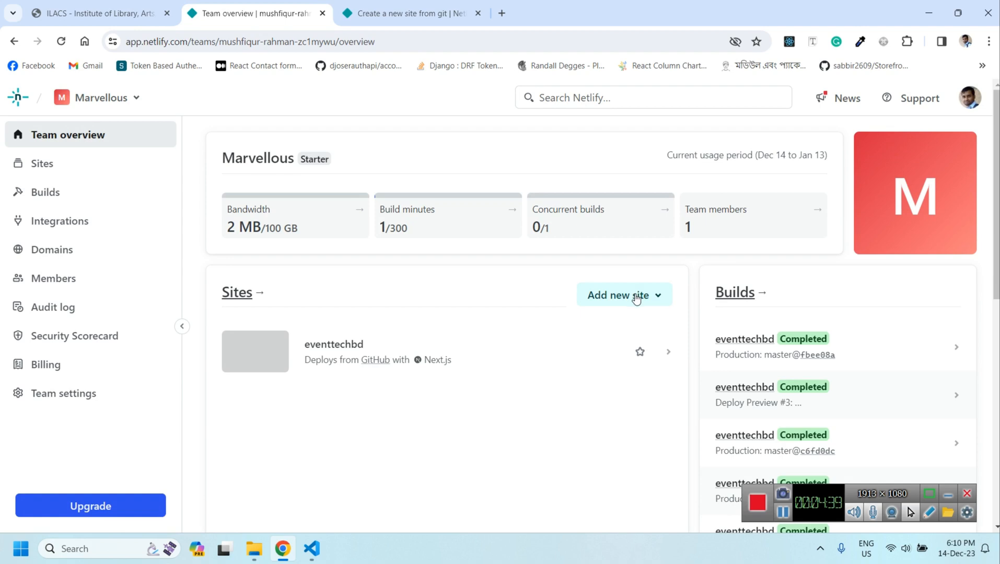
Step: Start adding a new Netlify site and dismiss search suggestions to see ilacs listed
click(623, 295)
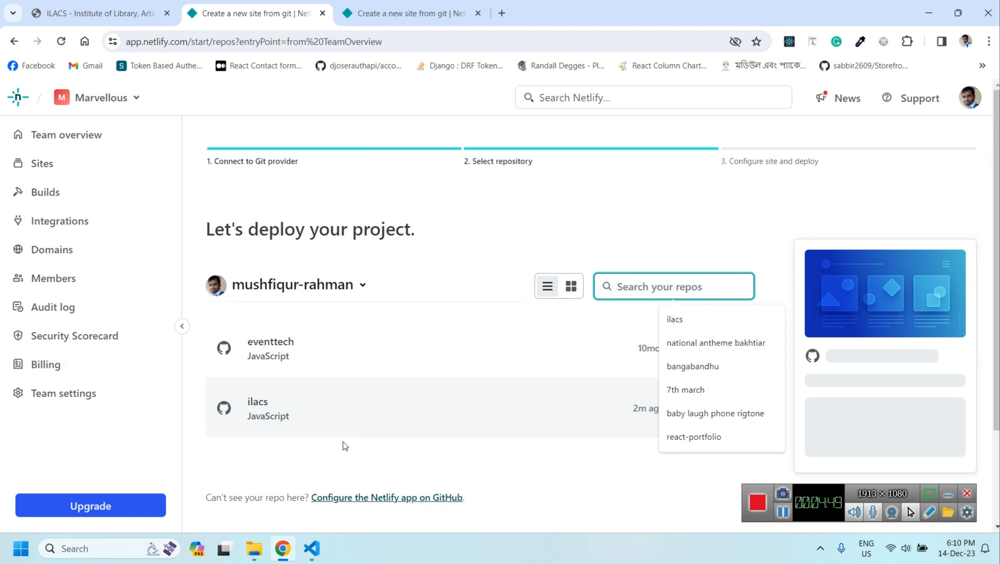
click(318, 454)
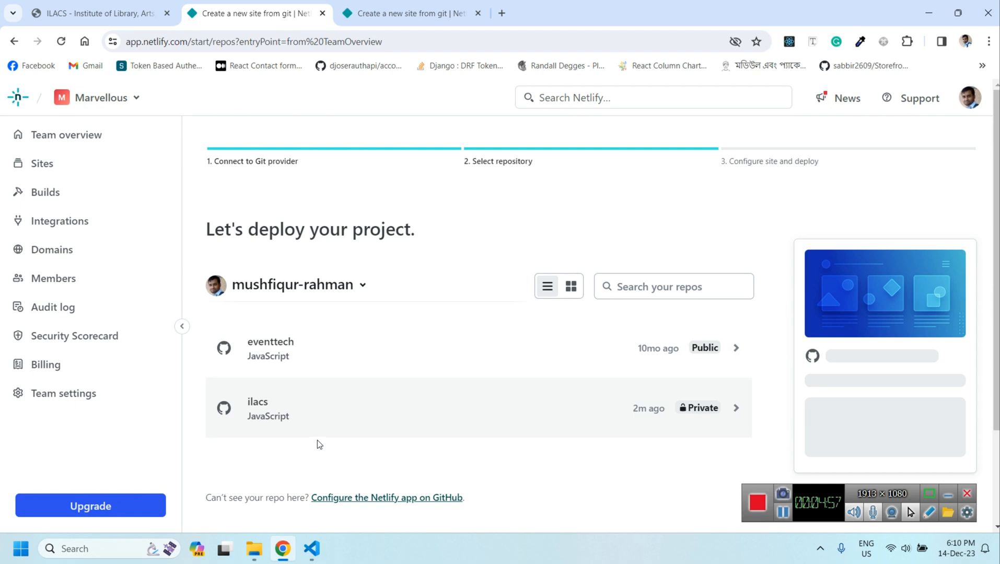
mouse_move(369, 413)
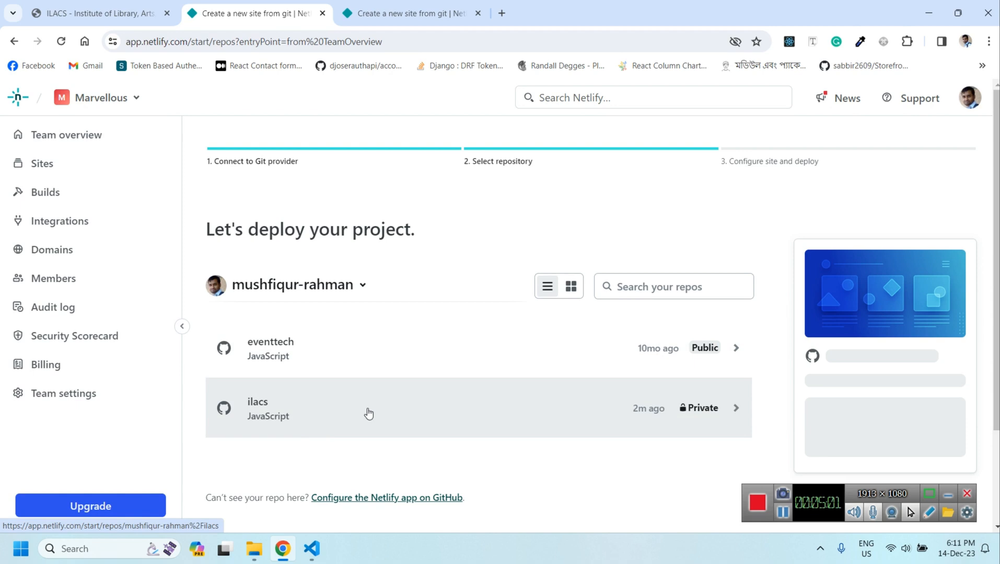
Step: Select the ilacs repository and confirm main as the branch to deploy
click(369, 408)
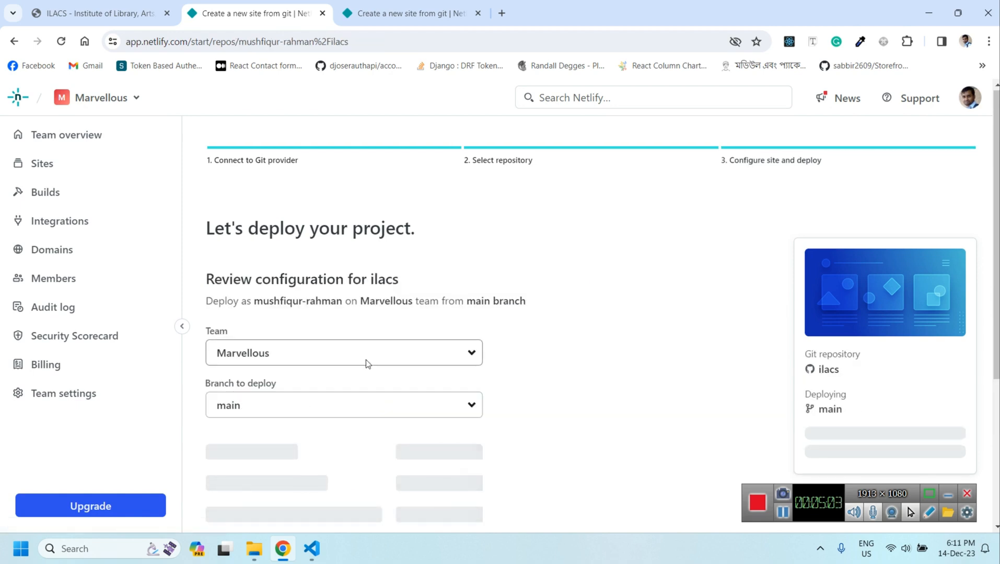
scroll(down, 3)
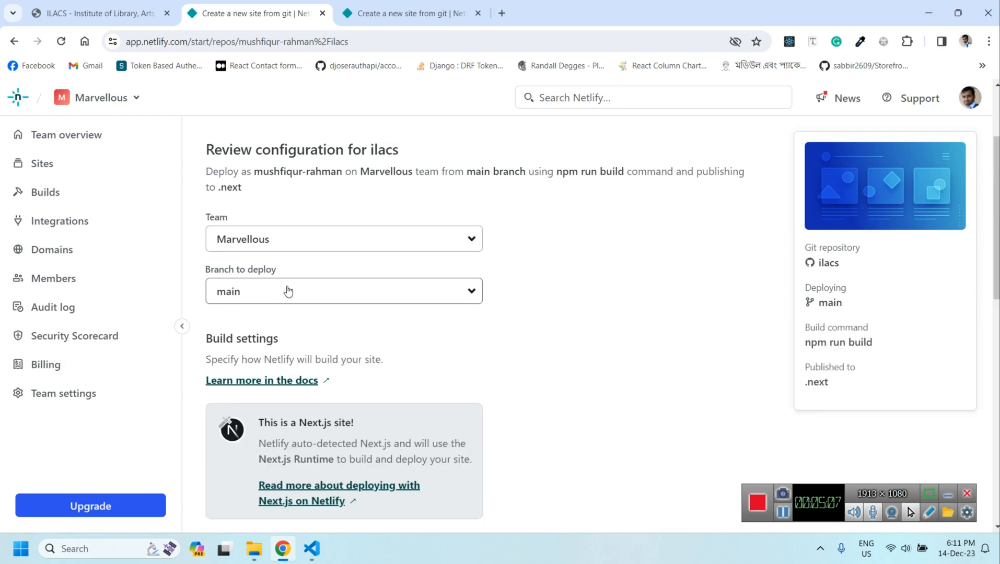
mouse_move(254, 307)
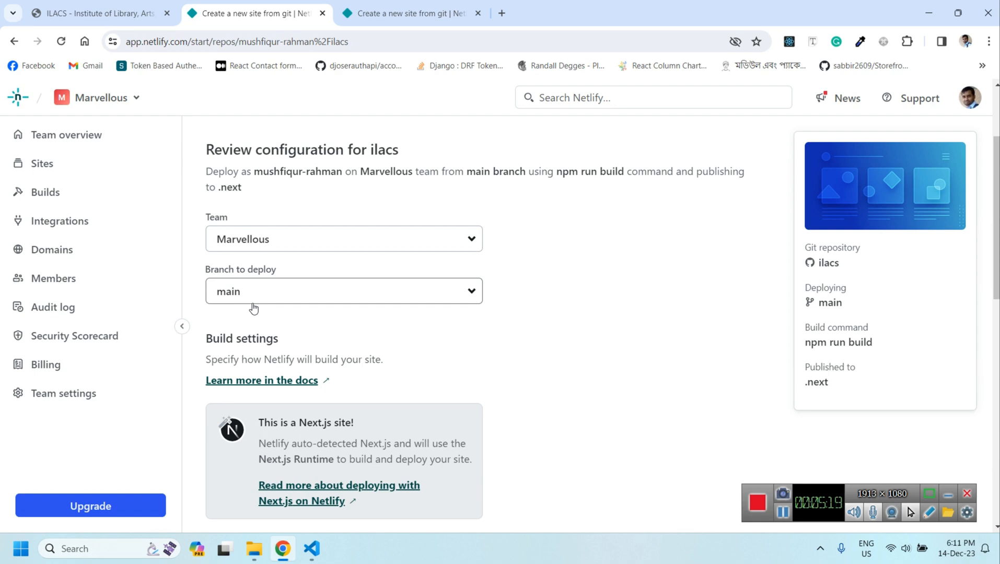
click(343, 291)
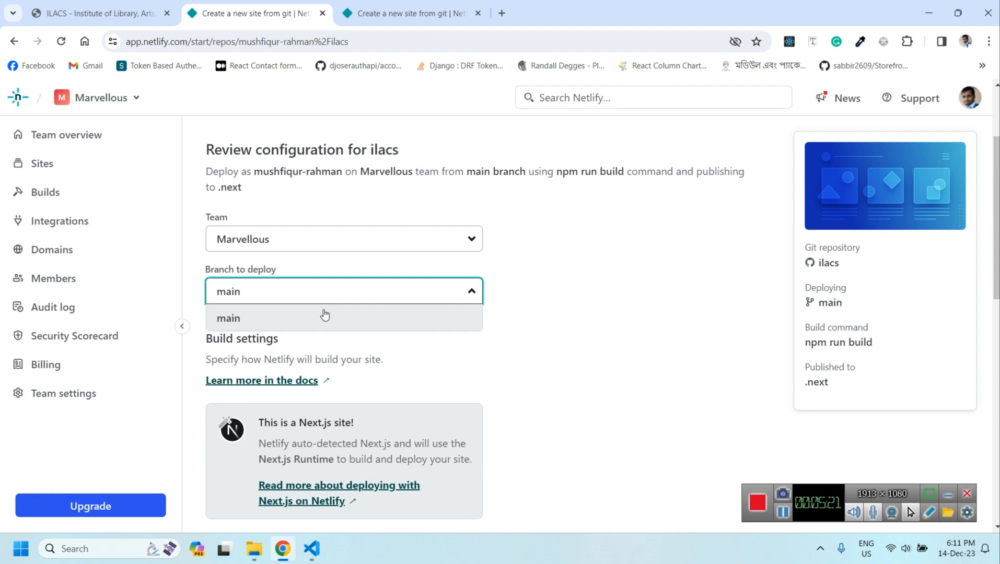
mouse_move(324, 334)
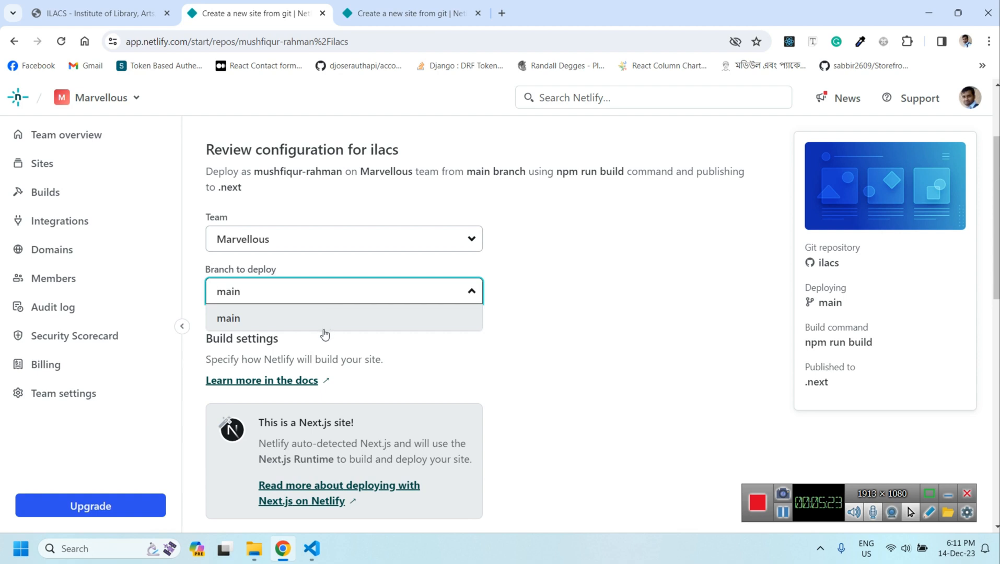
mouse_move(528, 373)
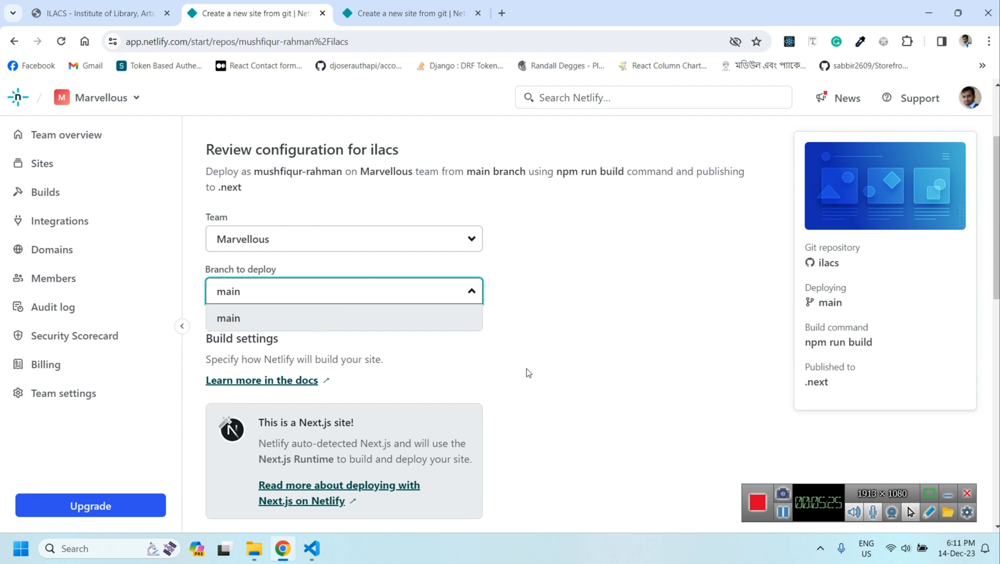
scroll(down, 3)
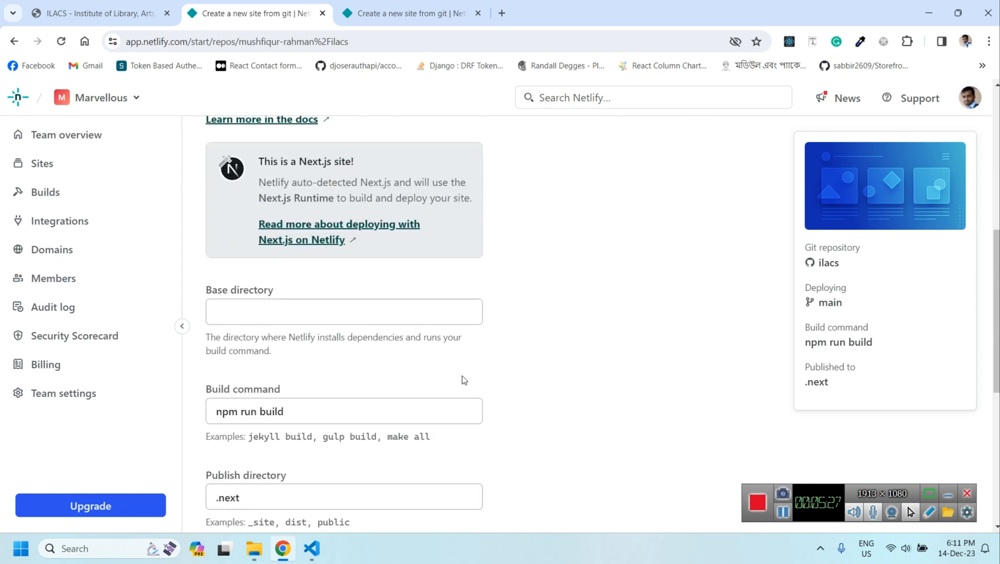
mouse_move(355, 381)
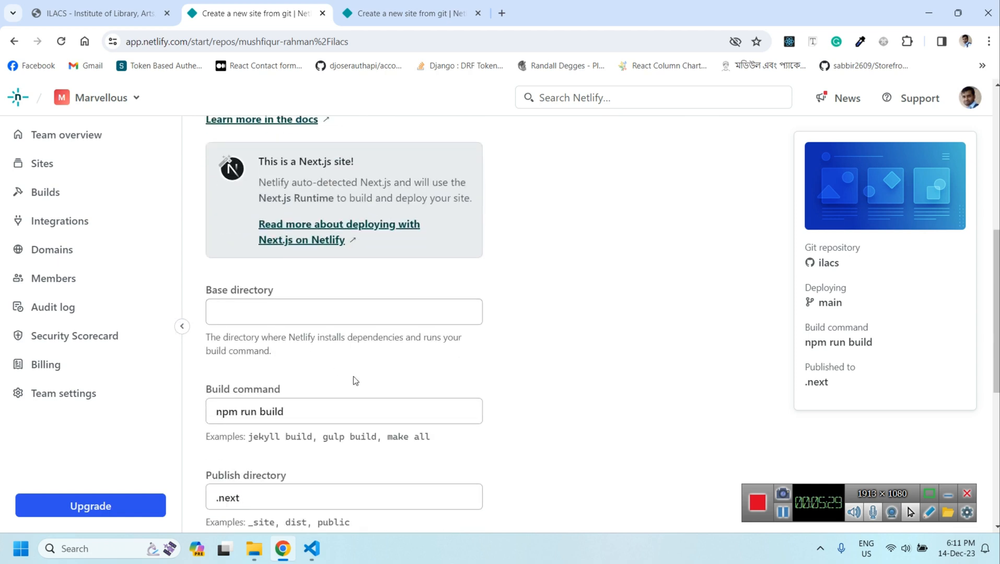
Step: Deploy ilacs with build command npm run build and publish directory .next
scroll(down, 3)
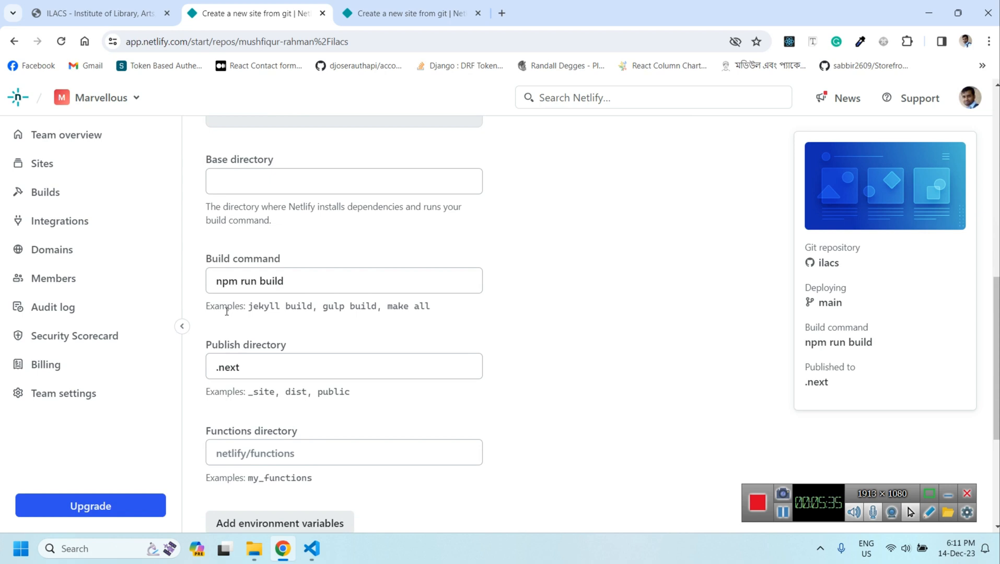
click(386, 280)
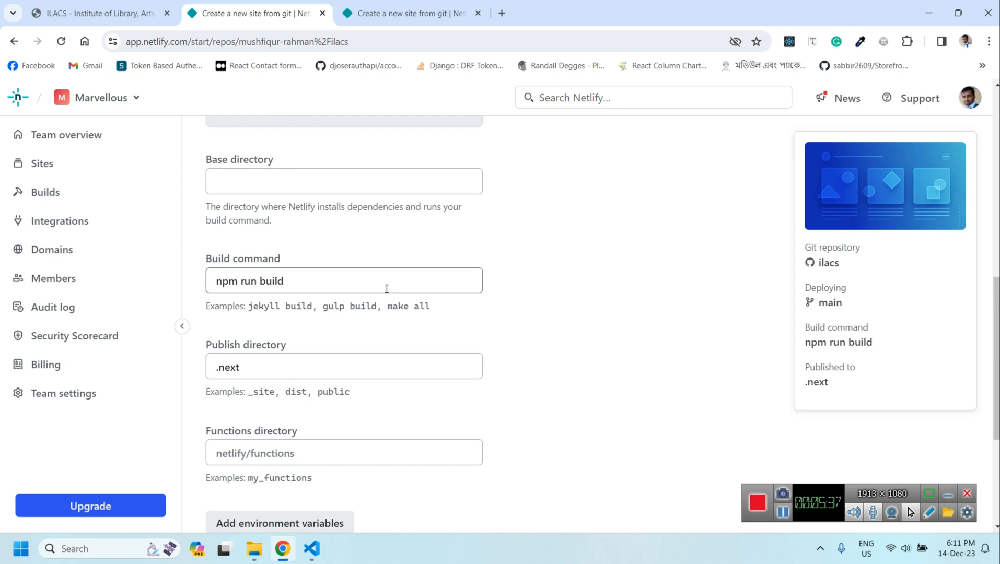
scroll(down, 3)
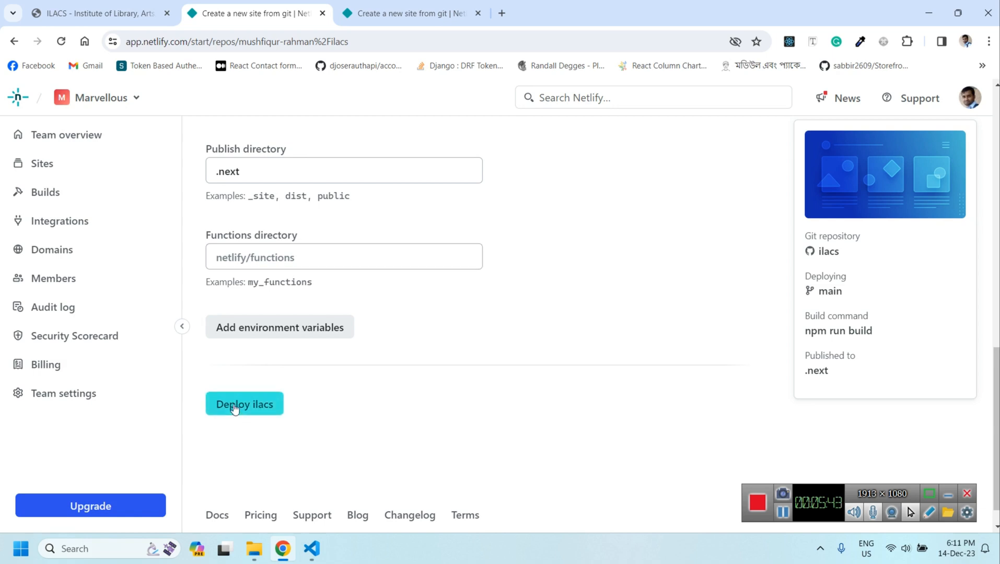
click(245, 403)
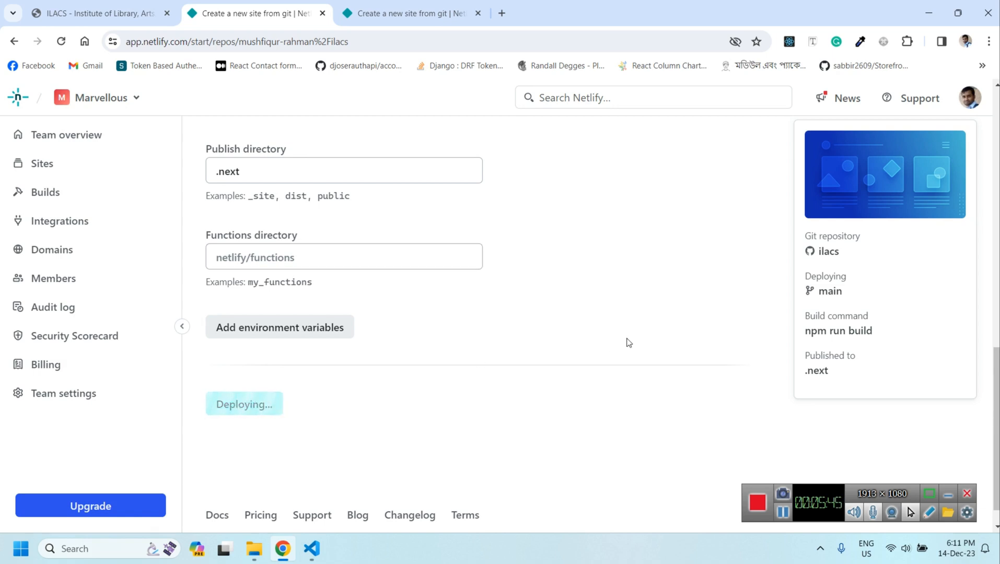
mouse_move(599, 333)
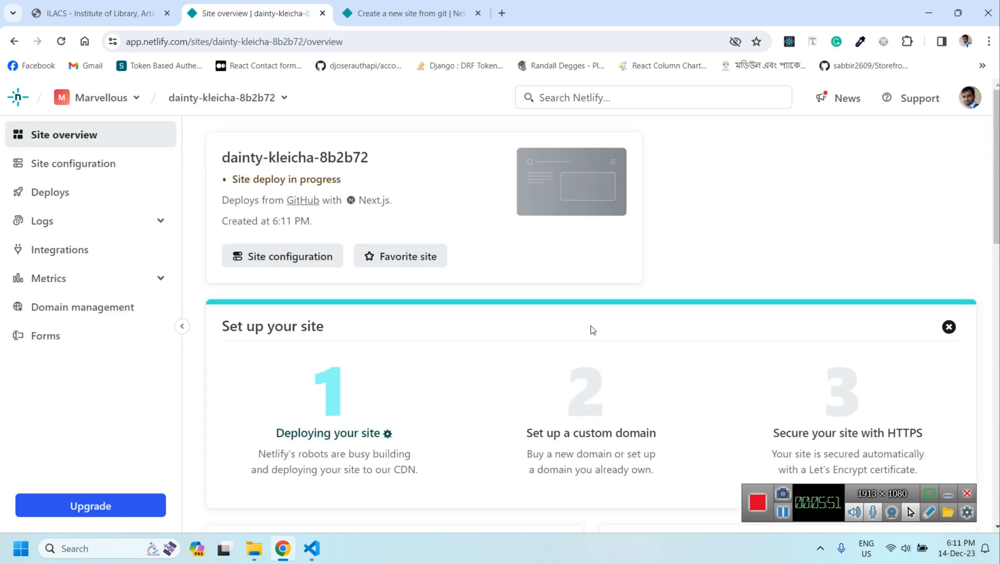
mouse_move(286, 179)
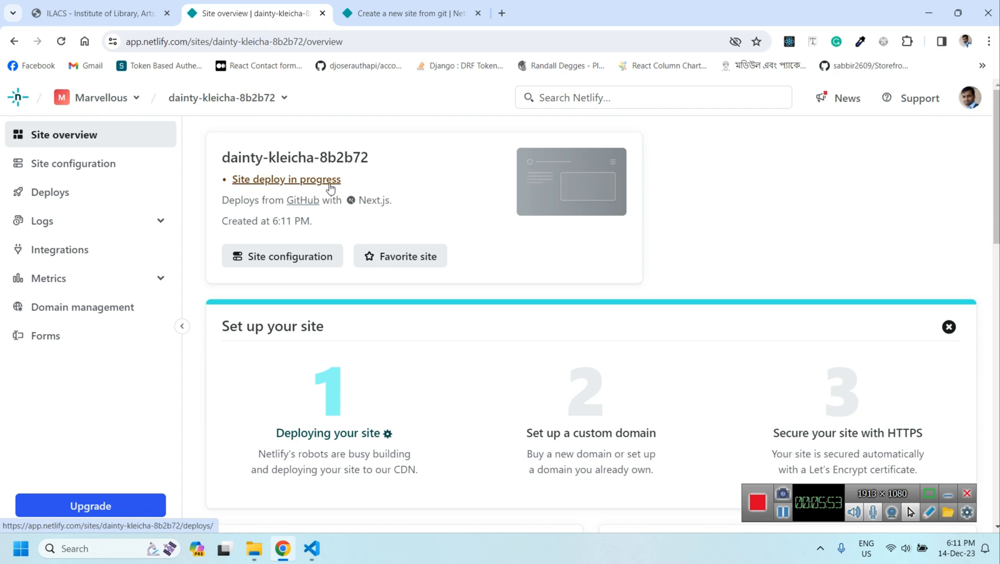
mouse_move(415, 207)
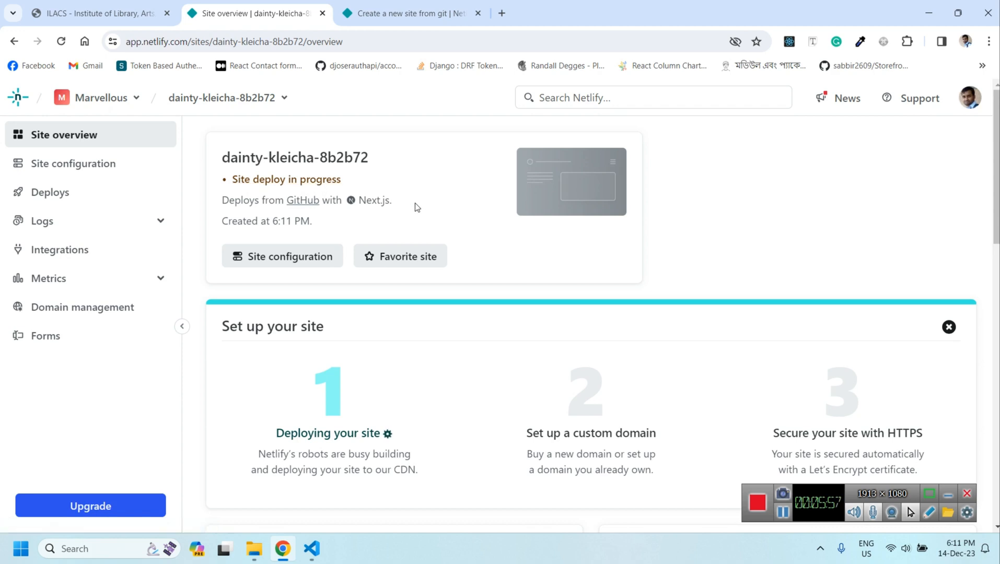
Step: Watch the Next.js build until dainty-kleicha-8b2b72 is live at dainty-kleicha-8b2b72.netlify.app
scroll(down, 3)
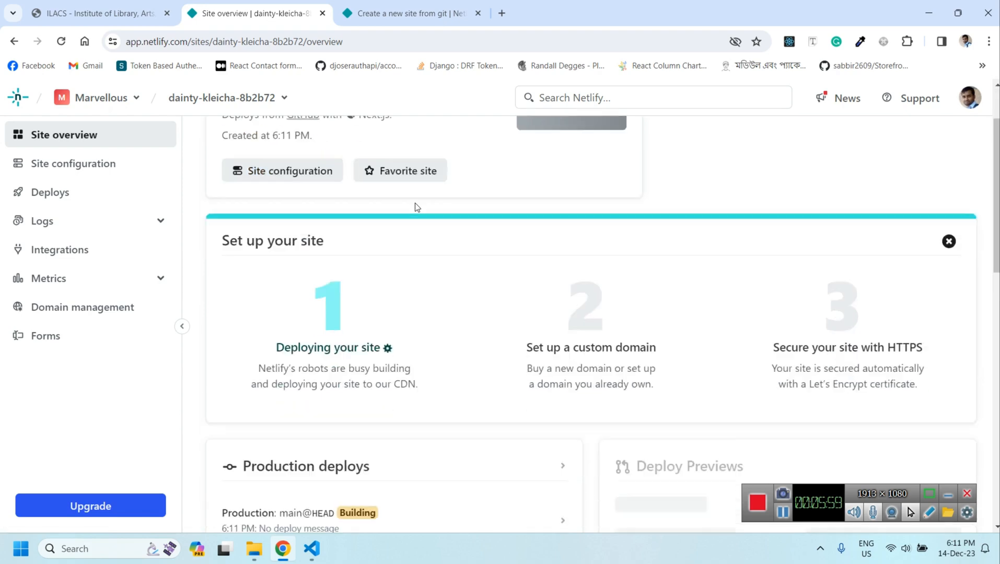
scroll(down, 3)
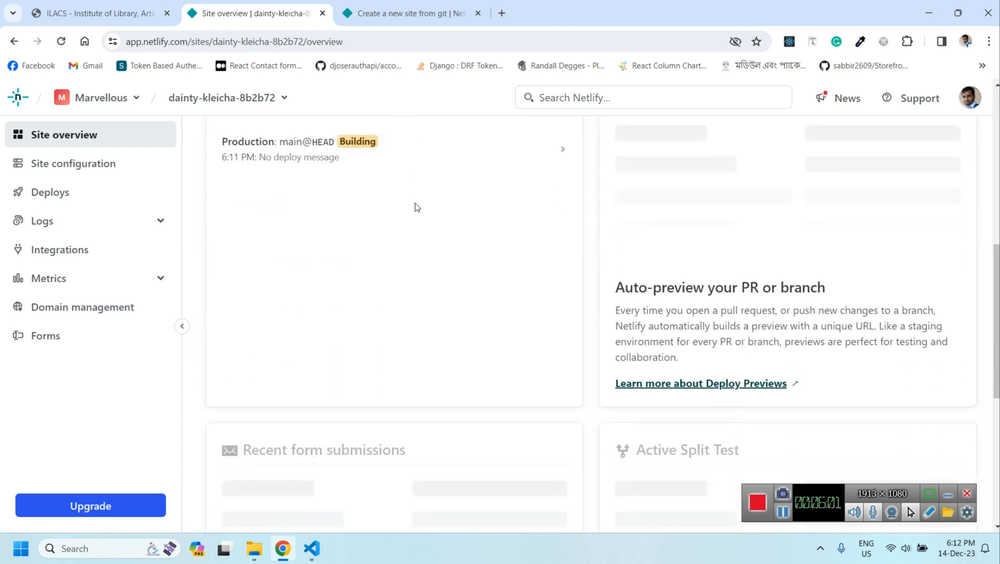
scroll(up, 3)
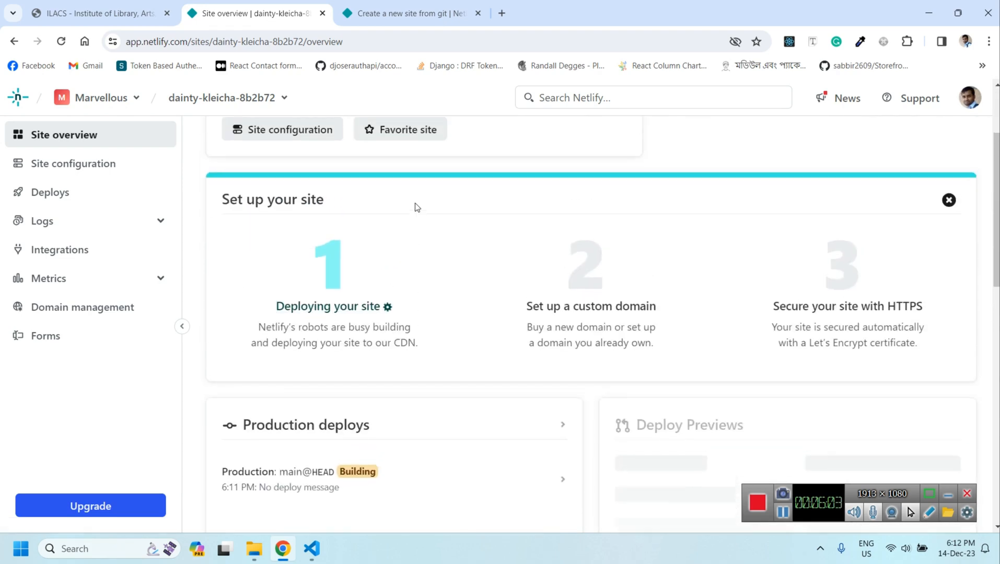
scroll(up, 3)
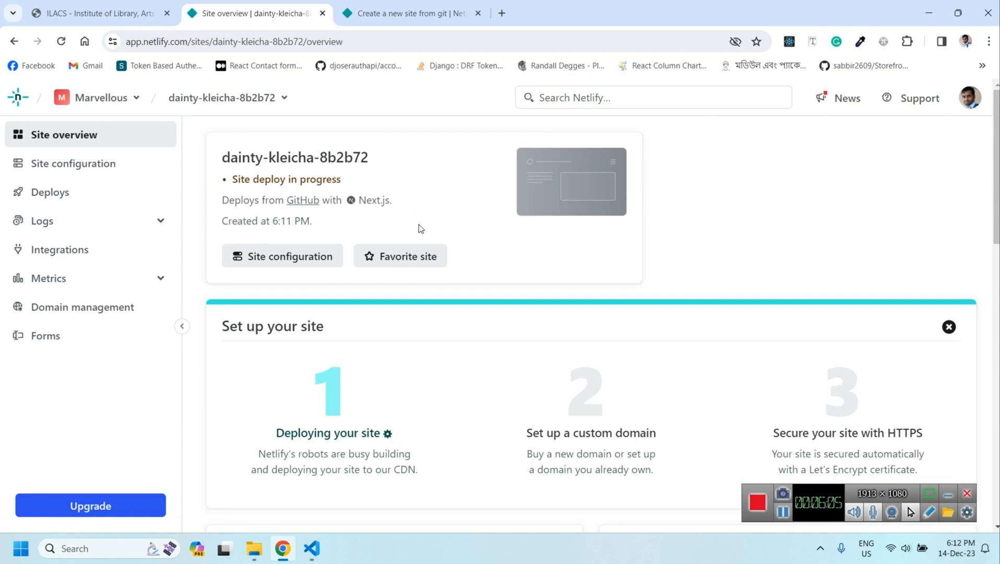
mouse_move(607, 463)
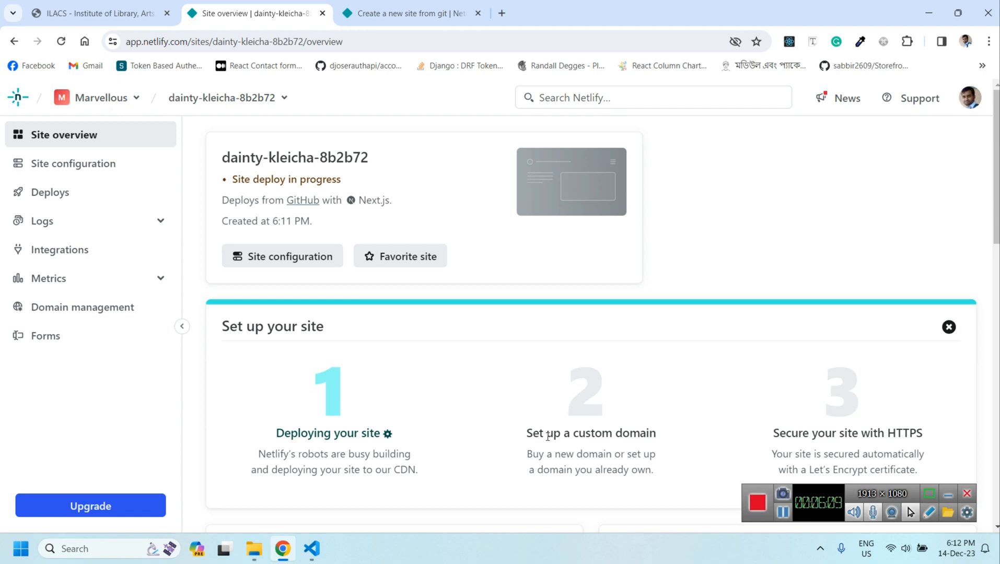
mouse_move(616, 429)
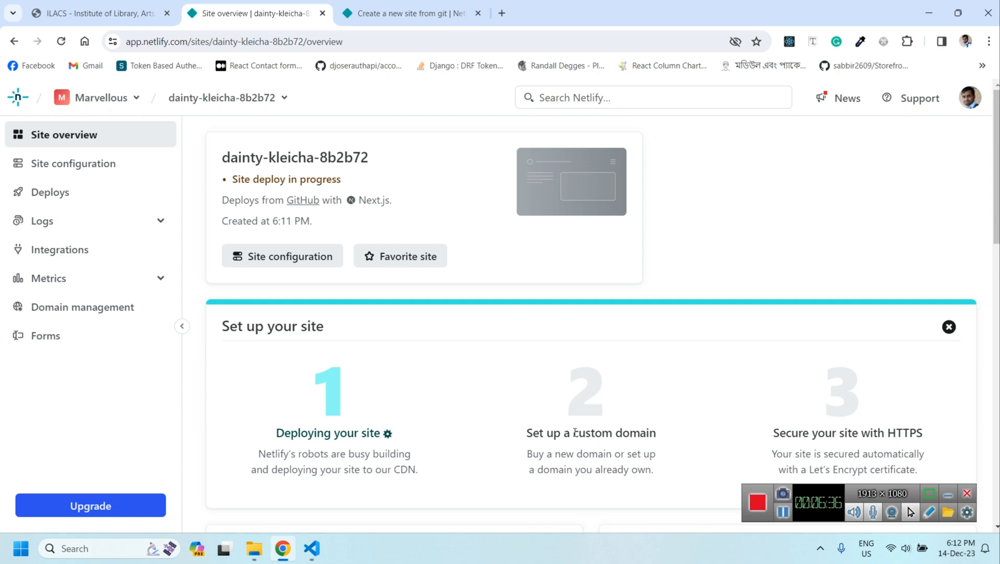
mouse_move(564, 392)
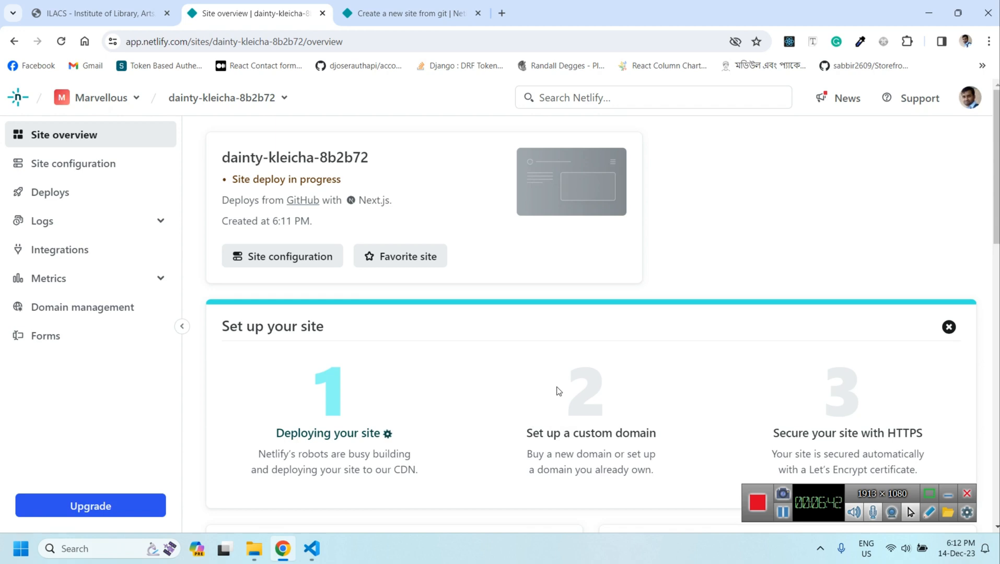
mouse_move(555, 391)
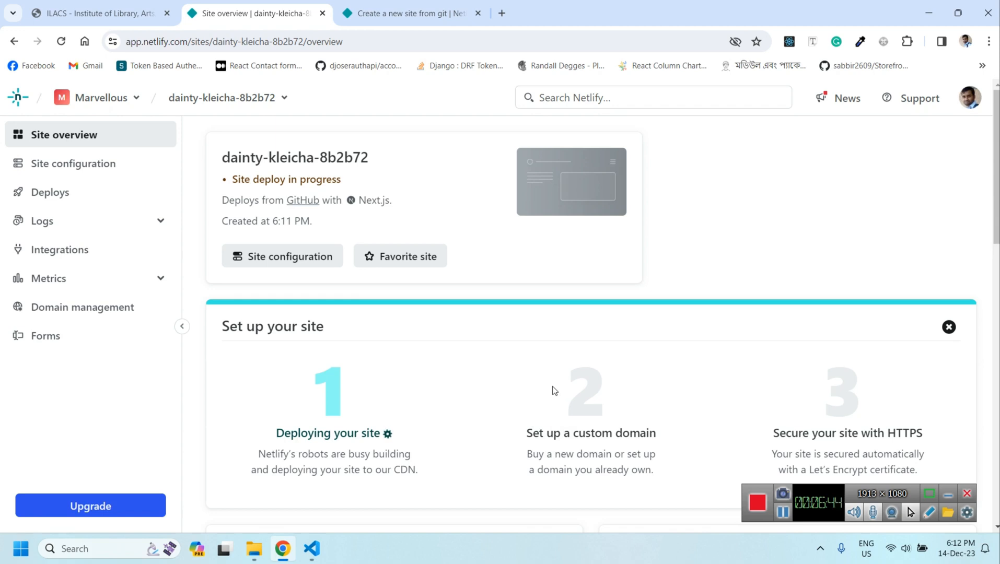
scroll(down, 3)
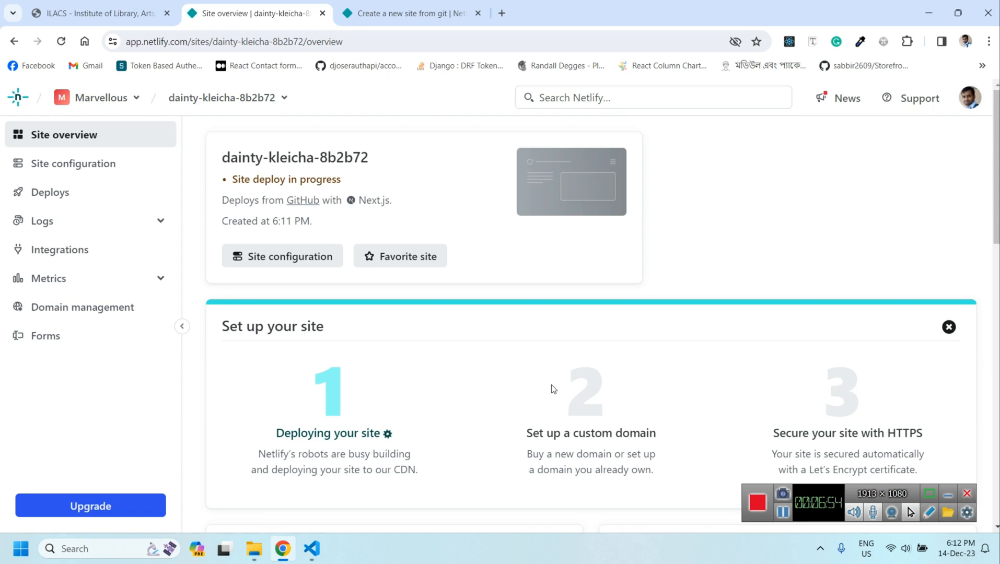
mouse_move(302, 236)
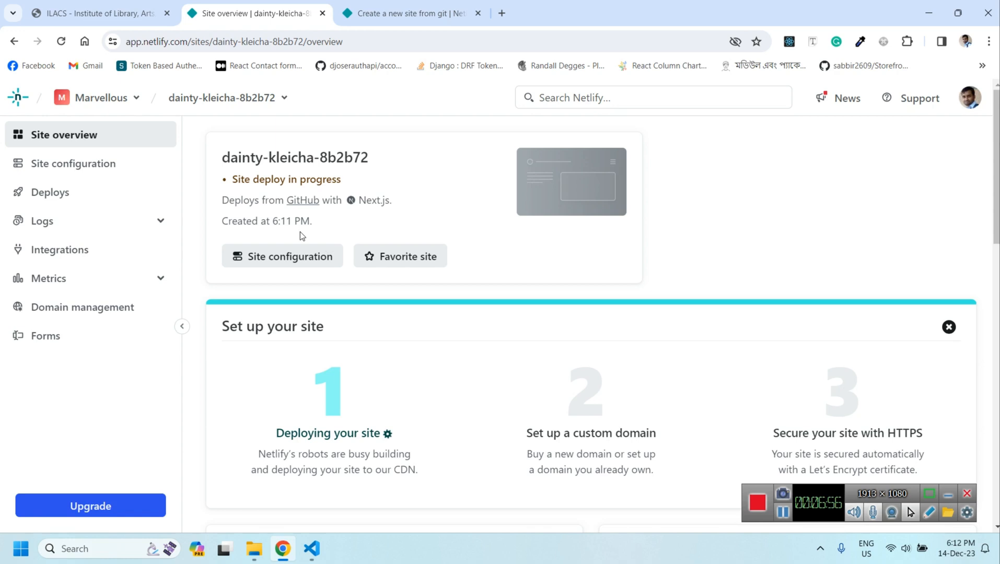
double_click(294, 158)
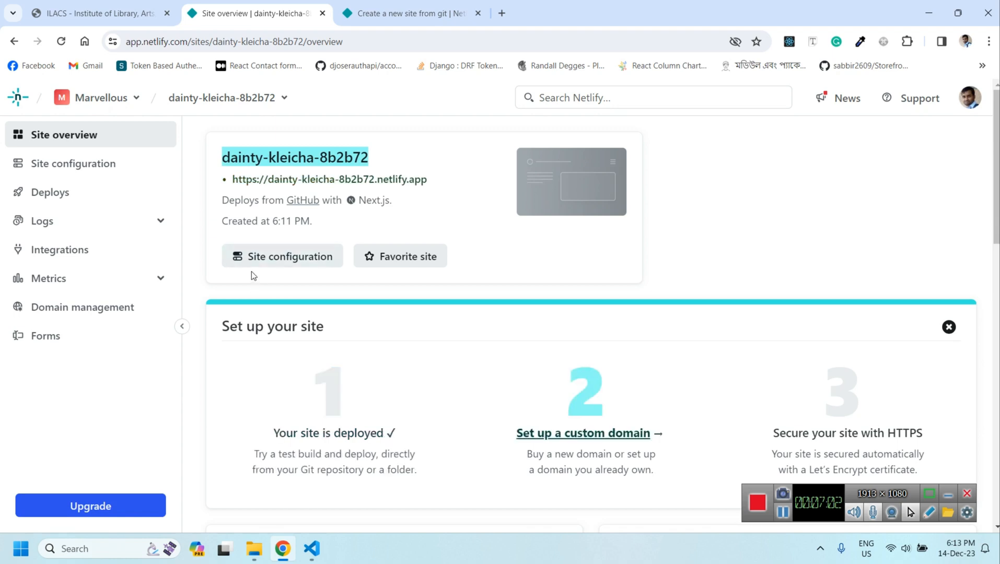
mouse_move(340, 193)
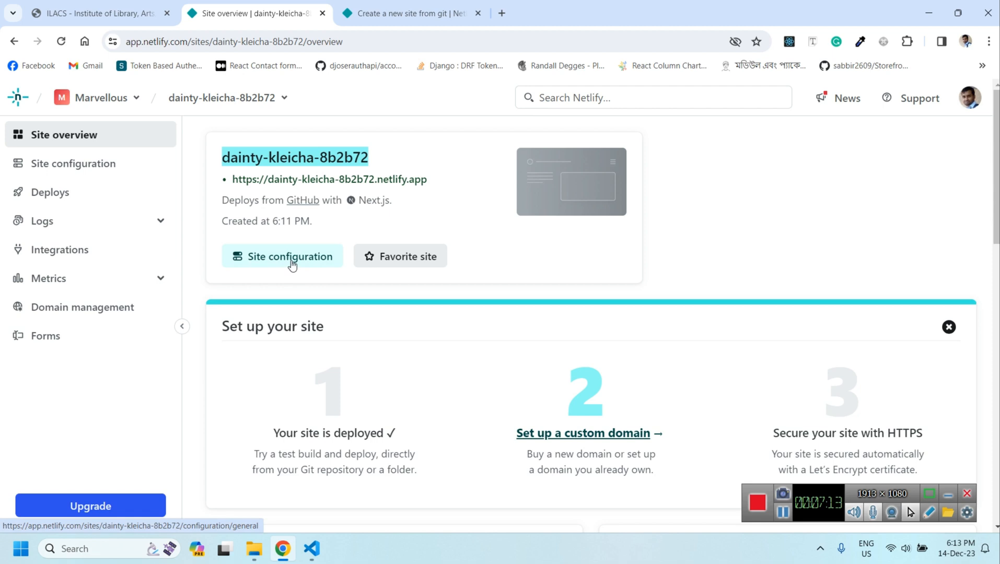
Step: Open Change site name under Site configuration's Site information for dainty-kleicha-8b2b72
click(282, 255)
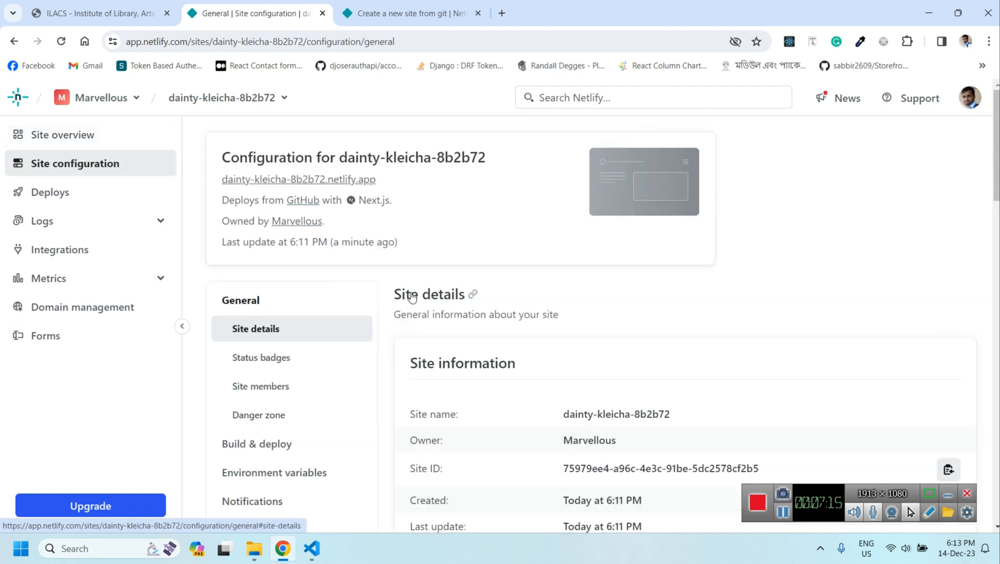
scroll(down, 3)
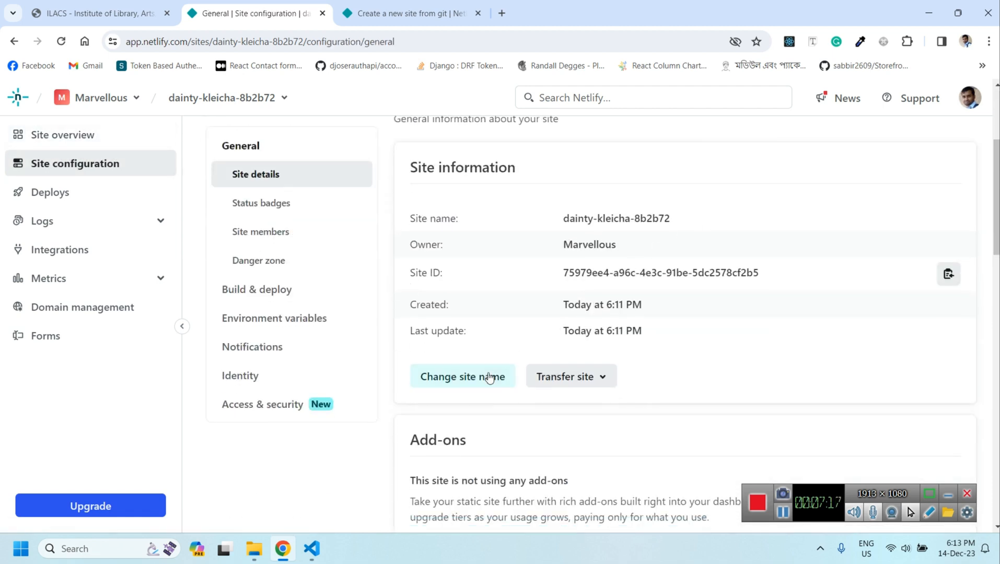
click(463, 376)
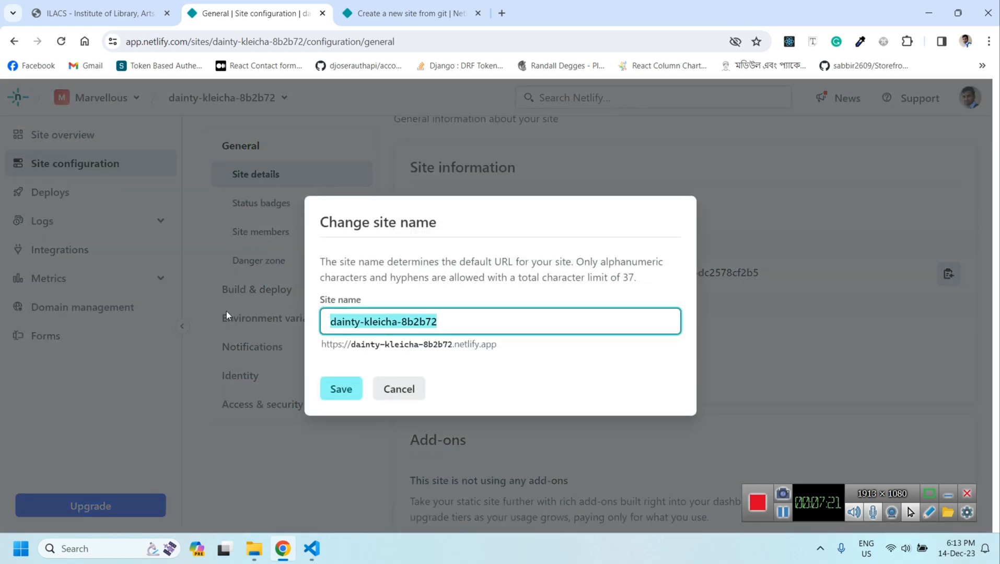
Step: Enter 'ilacs' as the site name and save, making the address ilacs.netlify.app
text(i)
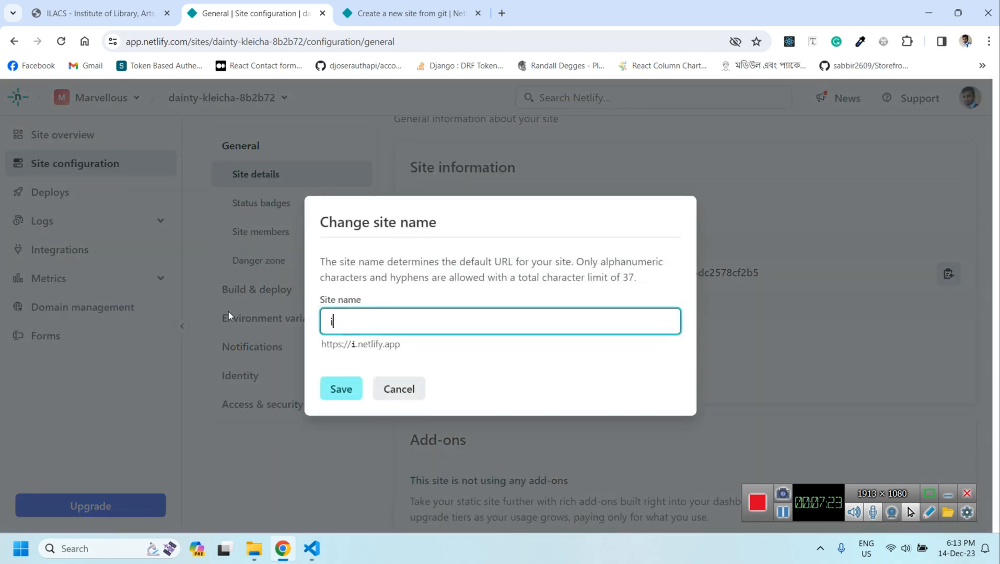
text(ilac)
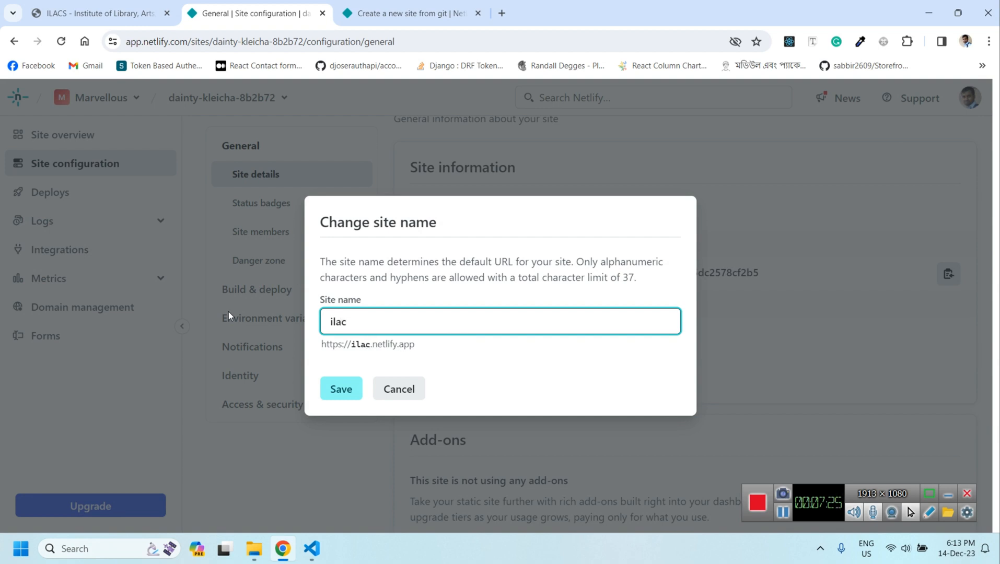
text(s)
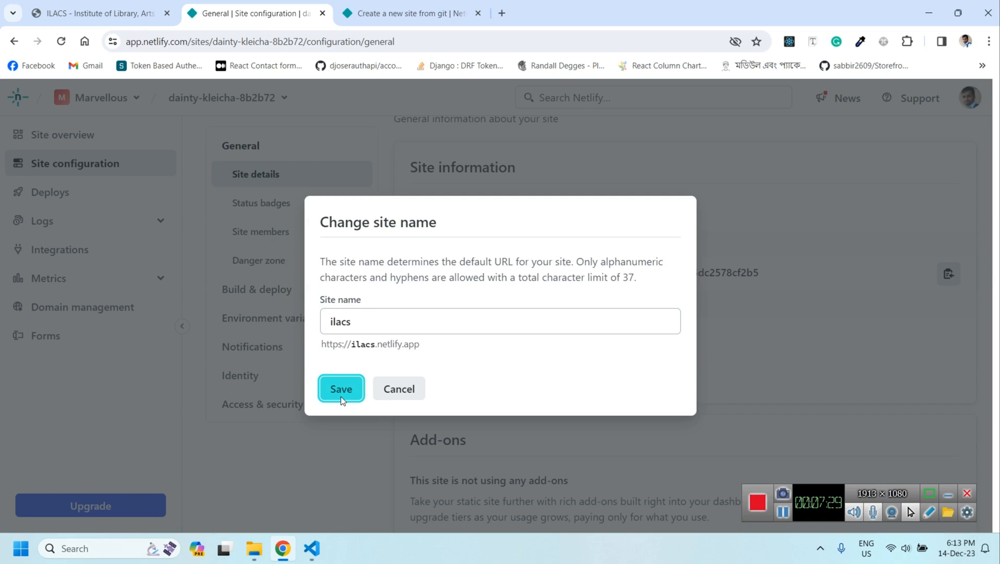
click(340, 389)
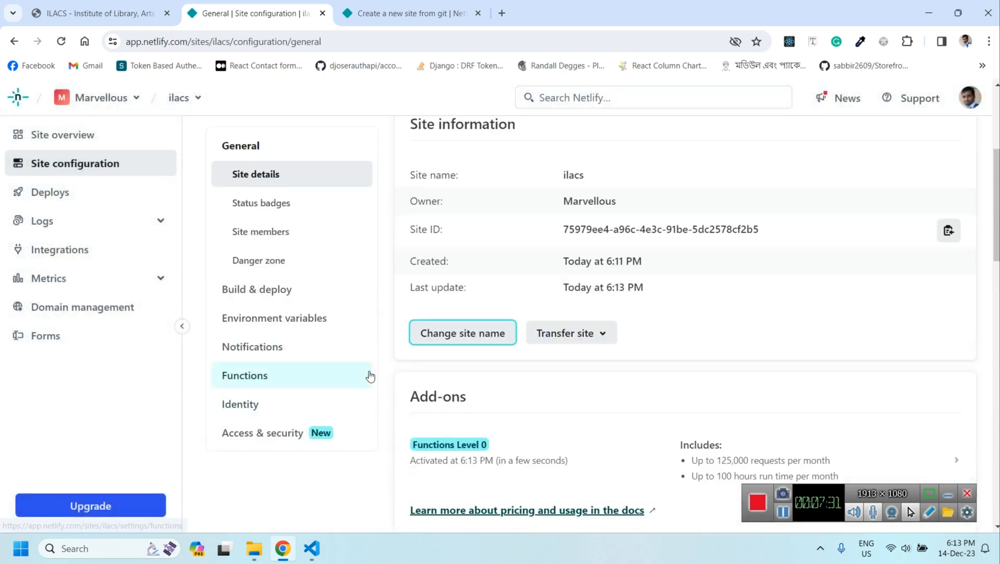
scroll(up, 3)
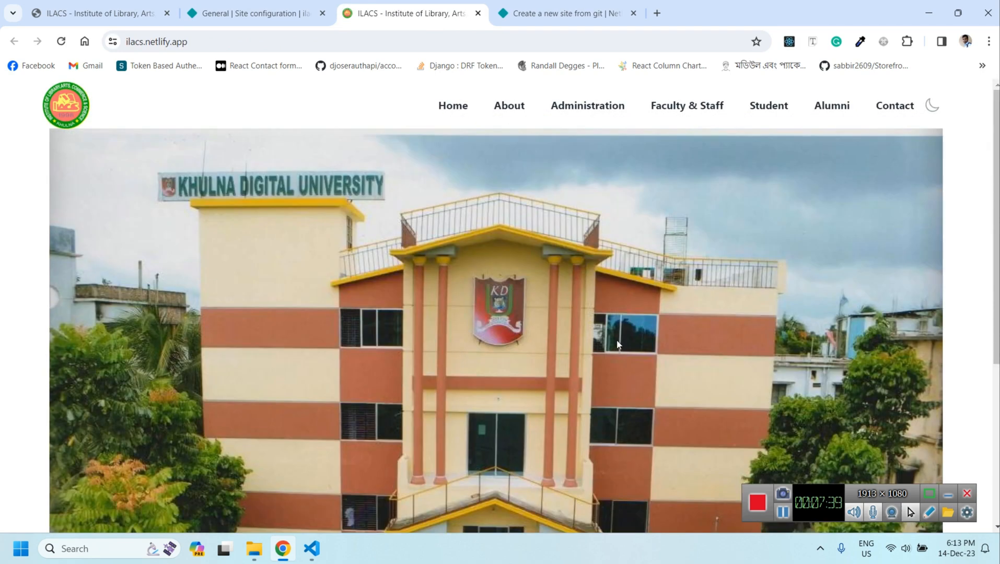
Step: Scroll through the live Khulna Digital University homepage at ilacs.netlify.app
scroll(down, 3)
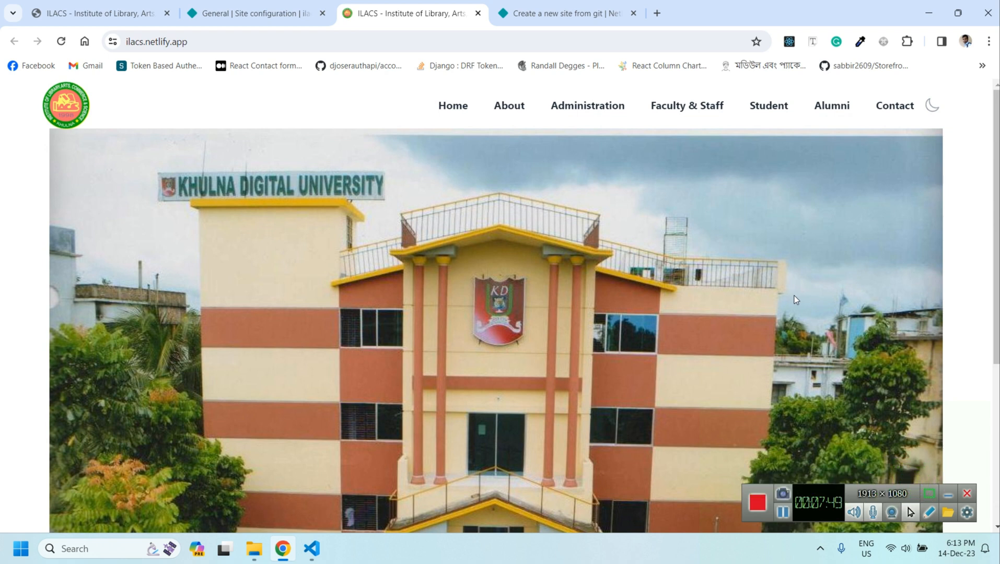
mouse_move(791, 287)
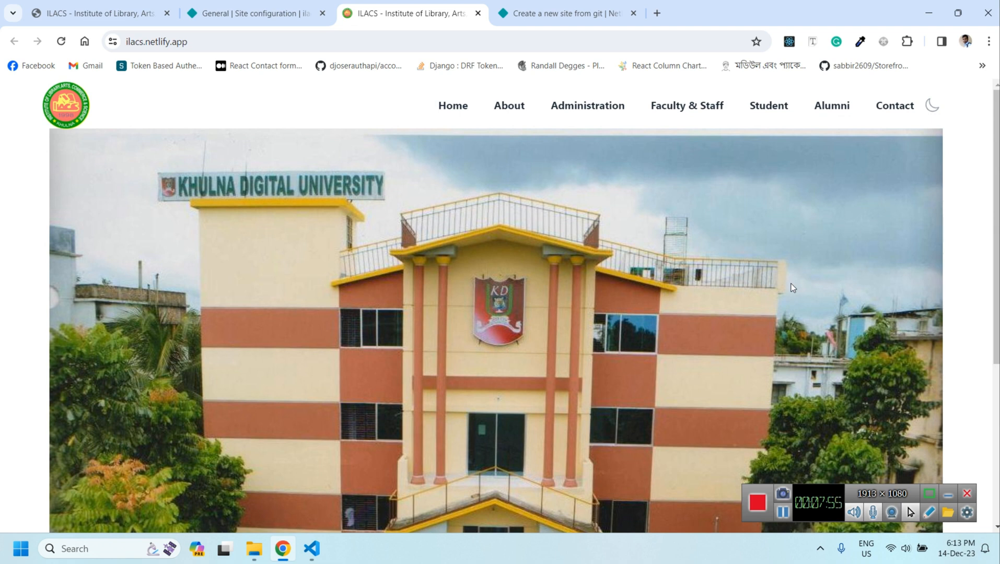
mouse_move(847, 326)
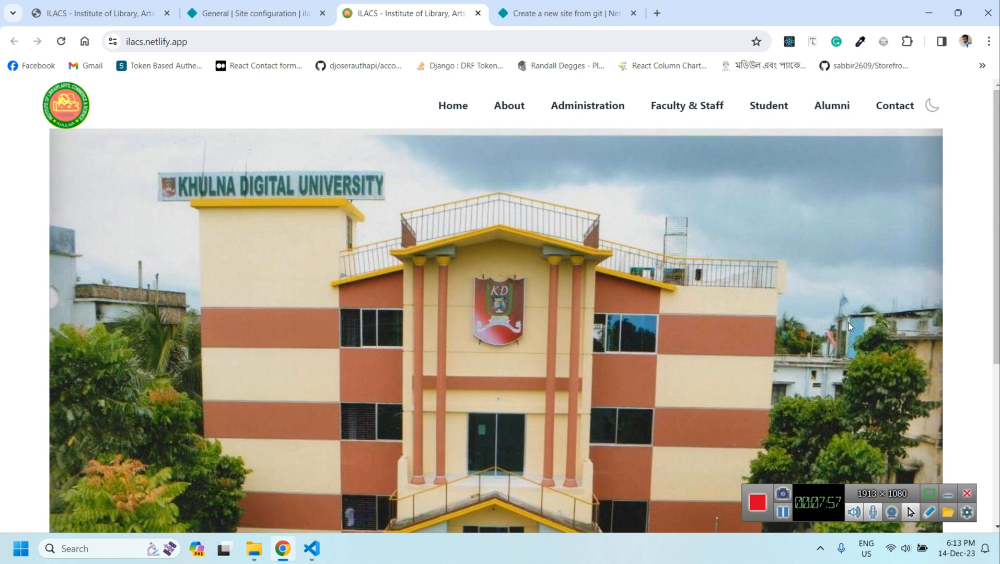
mouse_move(823, 452)
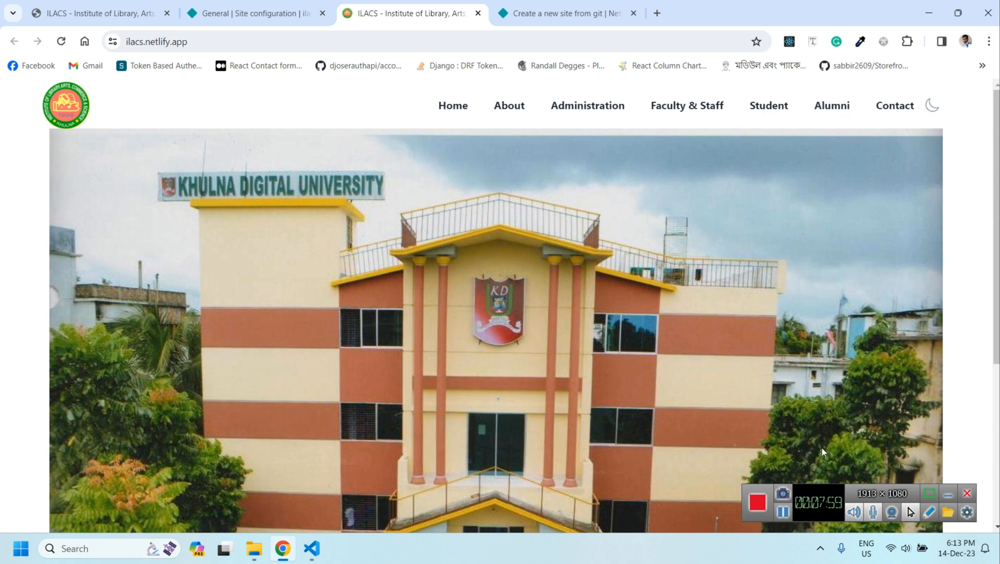